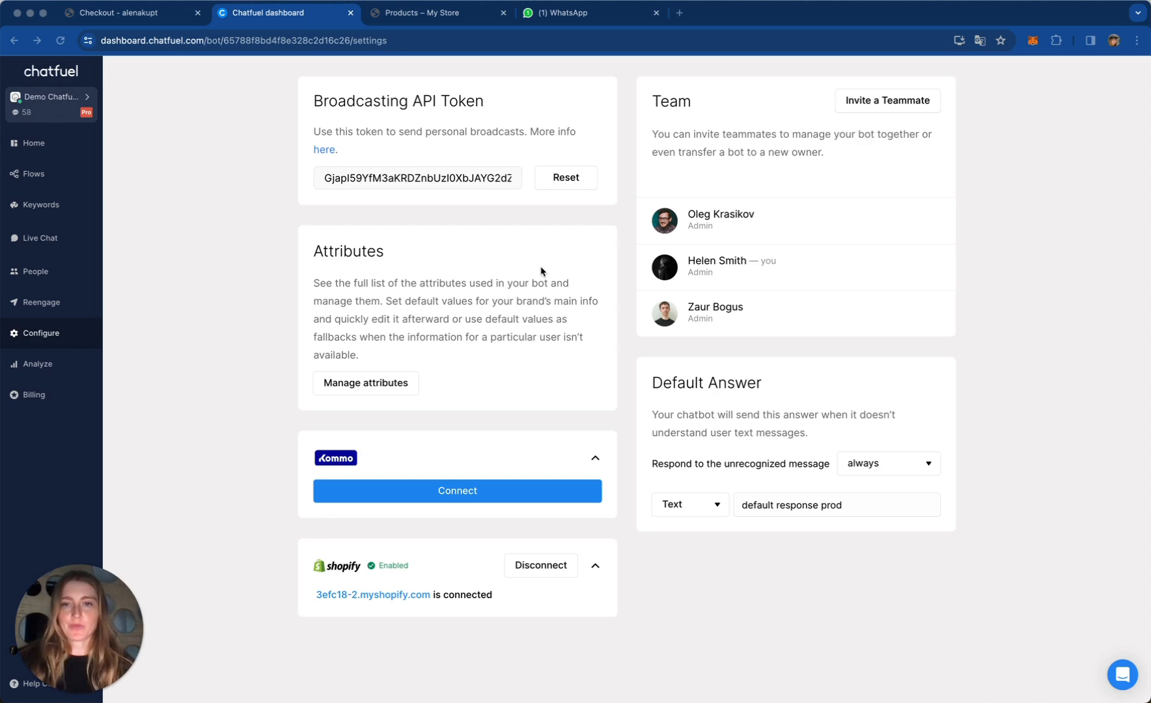
{"action": "mouse_move", "coordinate": [885, 109]}
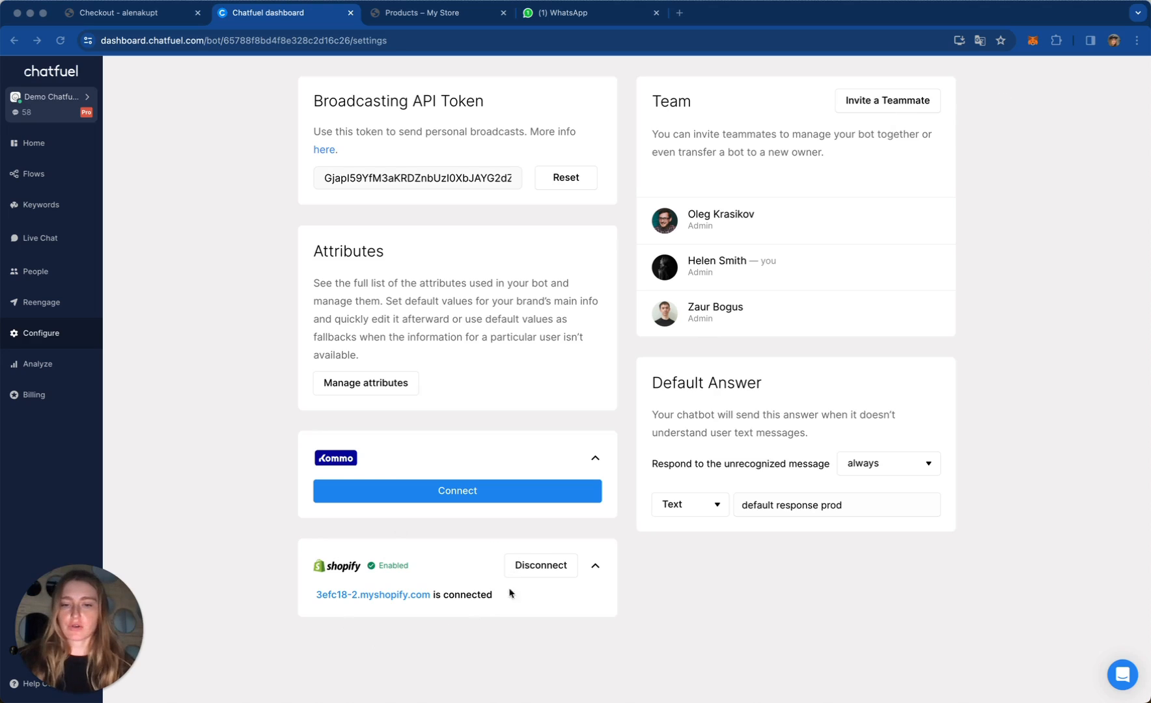
{"action": "mouse_move", "coordinate": [335, 414]}
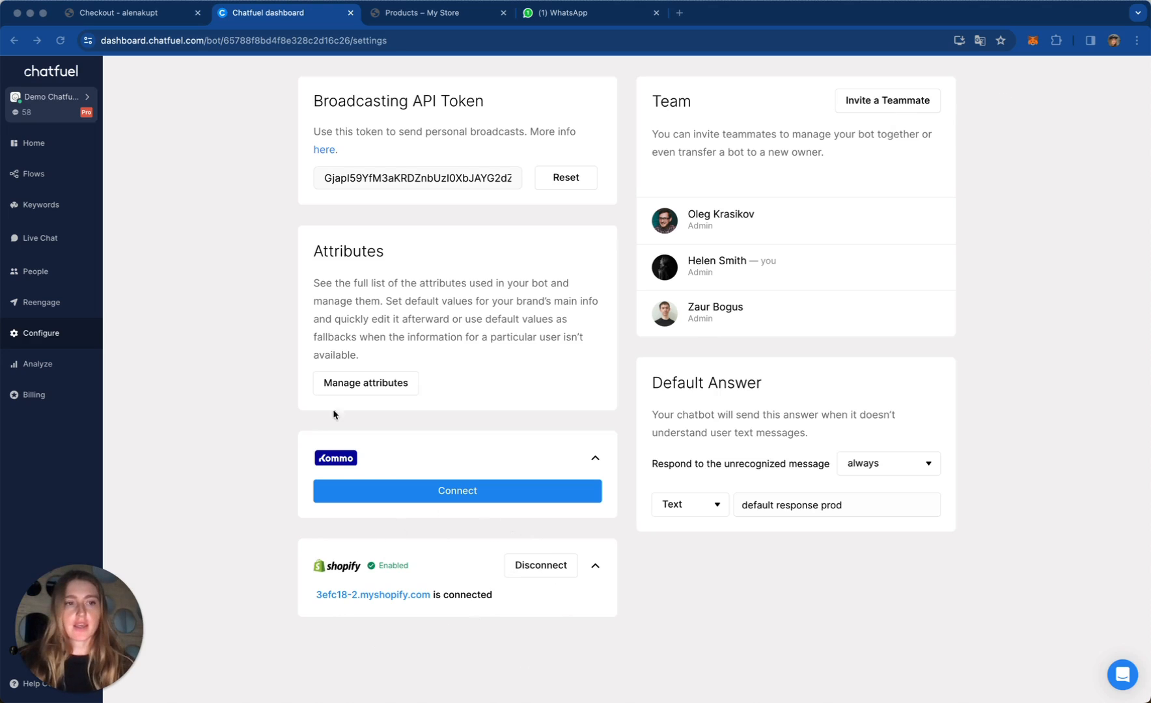
Step: View the store's Shopify checkout page before returning to the Chatfuel dashboard
{"action": "left_click", "coordinate": [134, 11]}
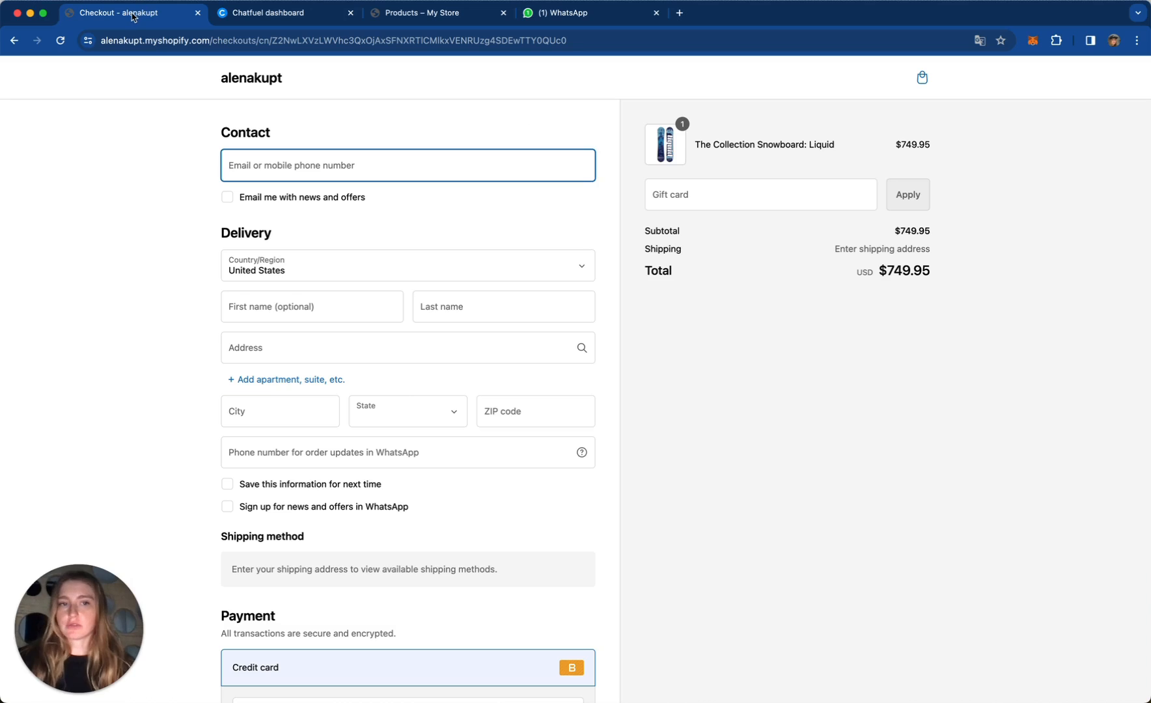
{"action": "mouse_move", "coordinate": [346, 301]}
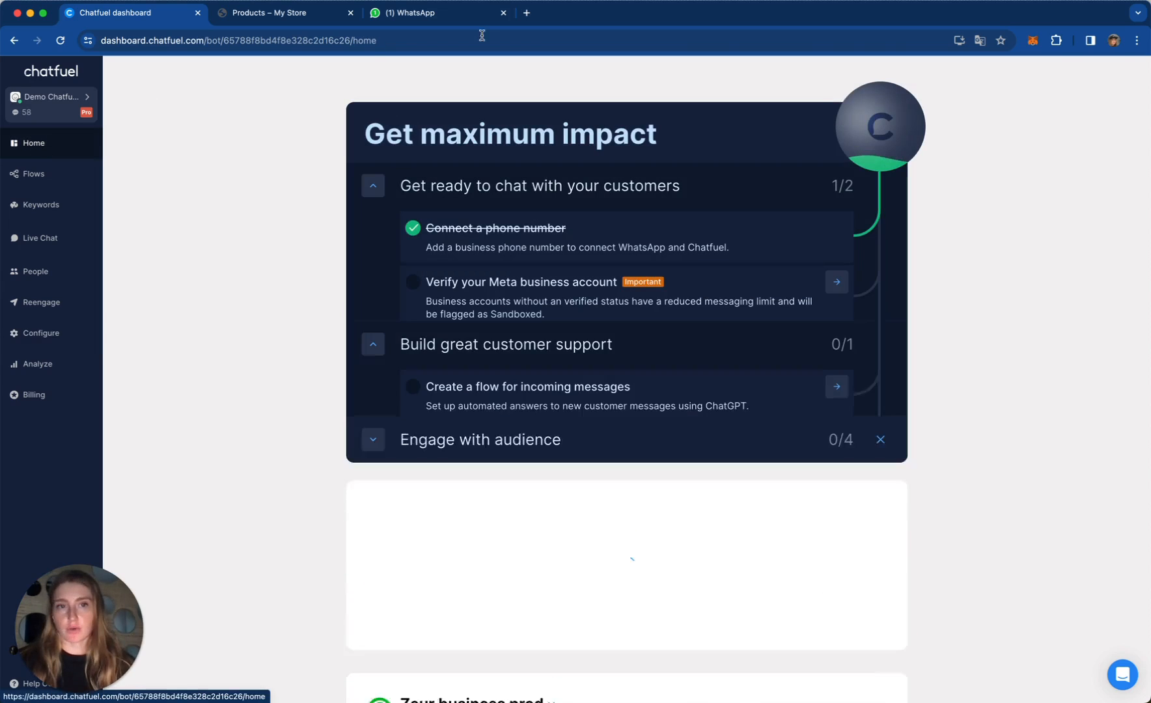
Step: Launch WhatsApp Manager from the Demo Chatfuel + Shopify number's more-options menu
{"action": "scroll", "scroll_direction": "down", "scroll_amount": 3}
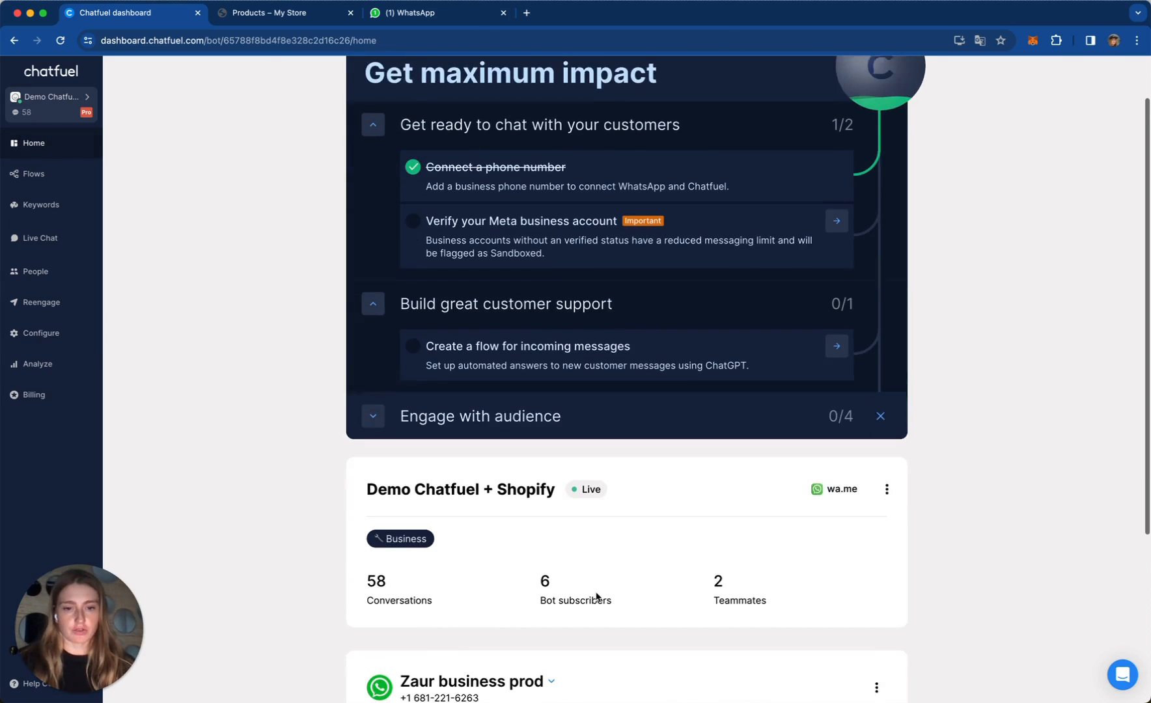
{"action": "left_click", "coordinate": [885, 488]}
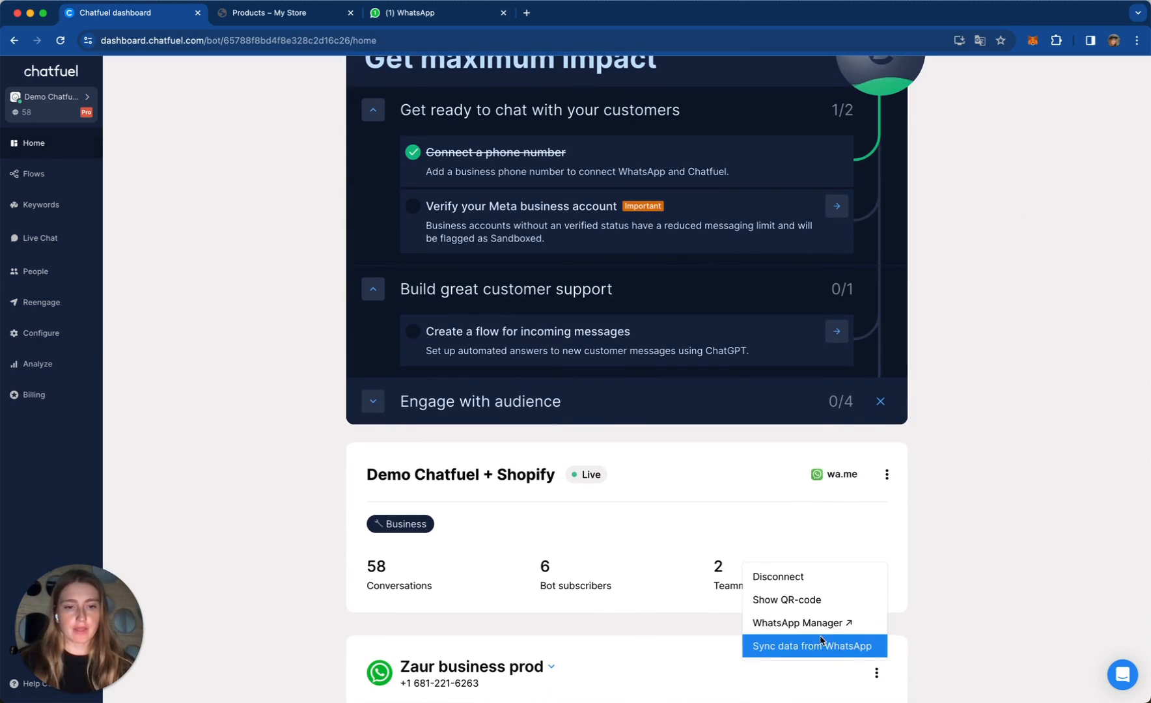
{"action": "left_click", "coordinate": [797, 623]}
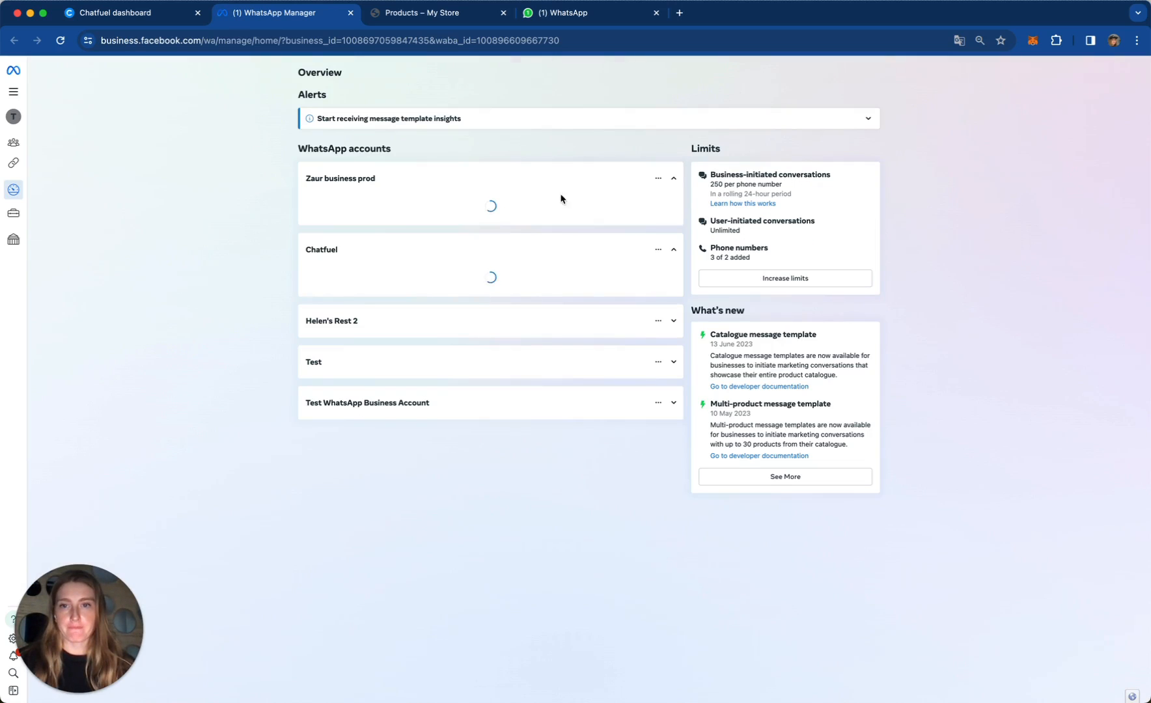
{"action": "mouse_move", "coordinate": [491, 201]}
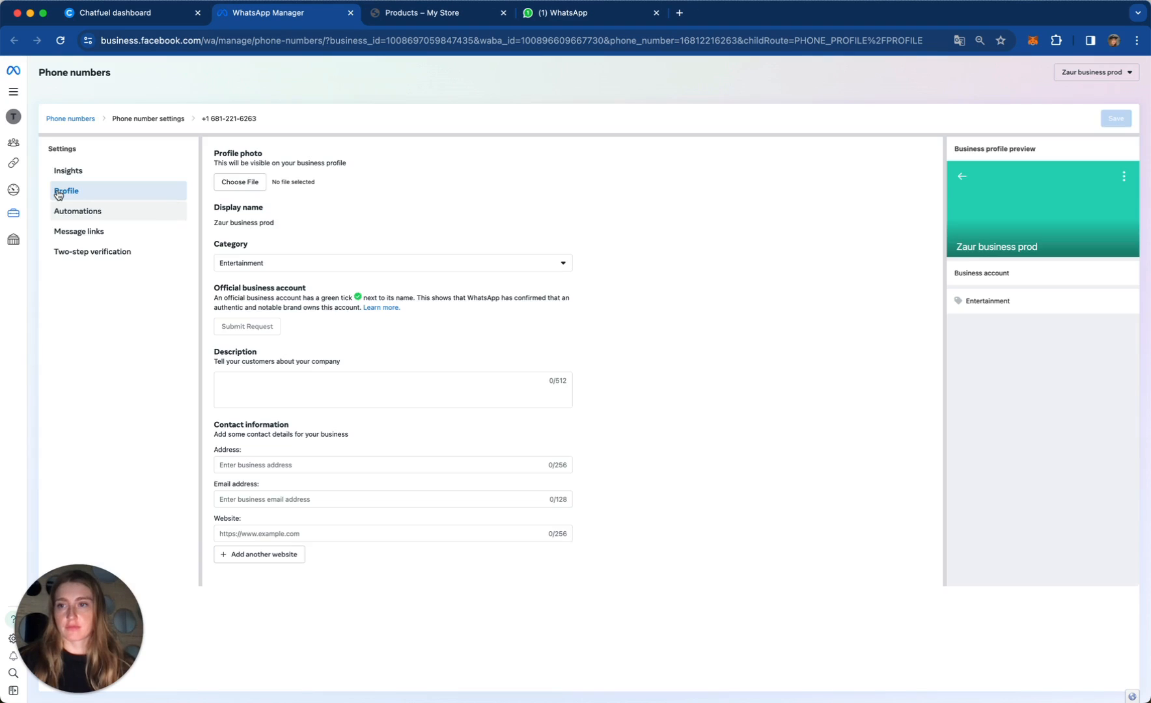
Step: Navigate the account menu to the Message templates list
{"action": "left_click", "coordinate": [55, 243]}
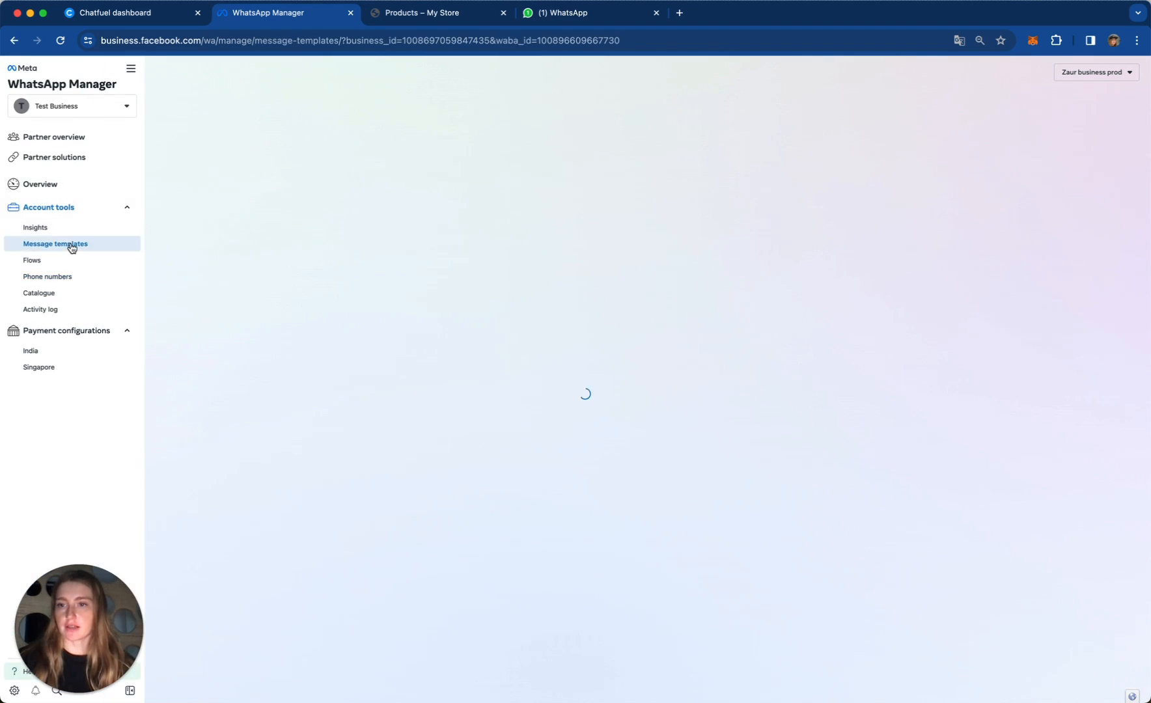
{"action": "left_click", "coordinate": [130, 68]}
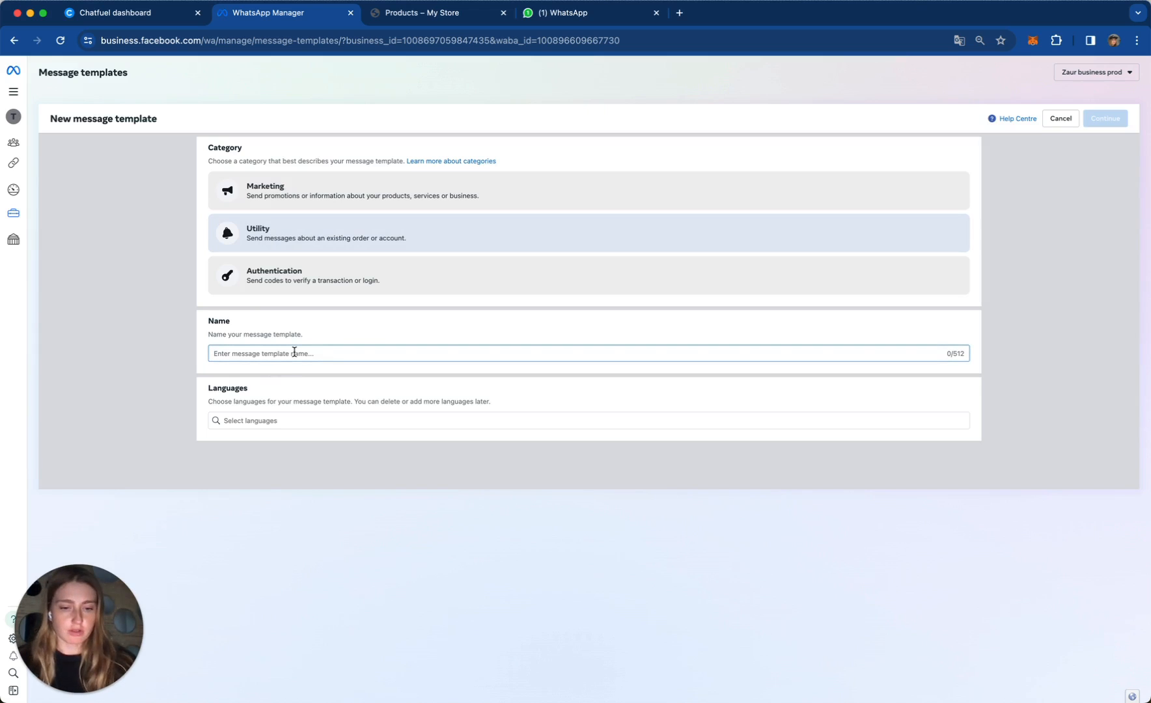
Step: Name the template order_confirm and choose English as its language
{"action": "type", "text": "oder"}
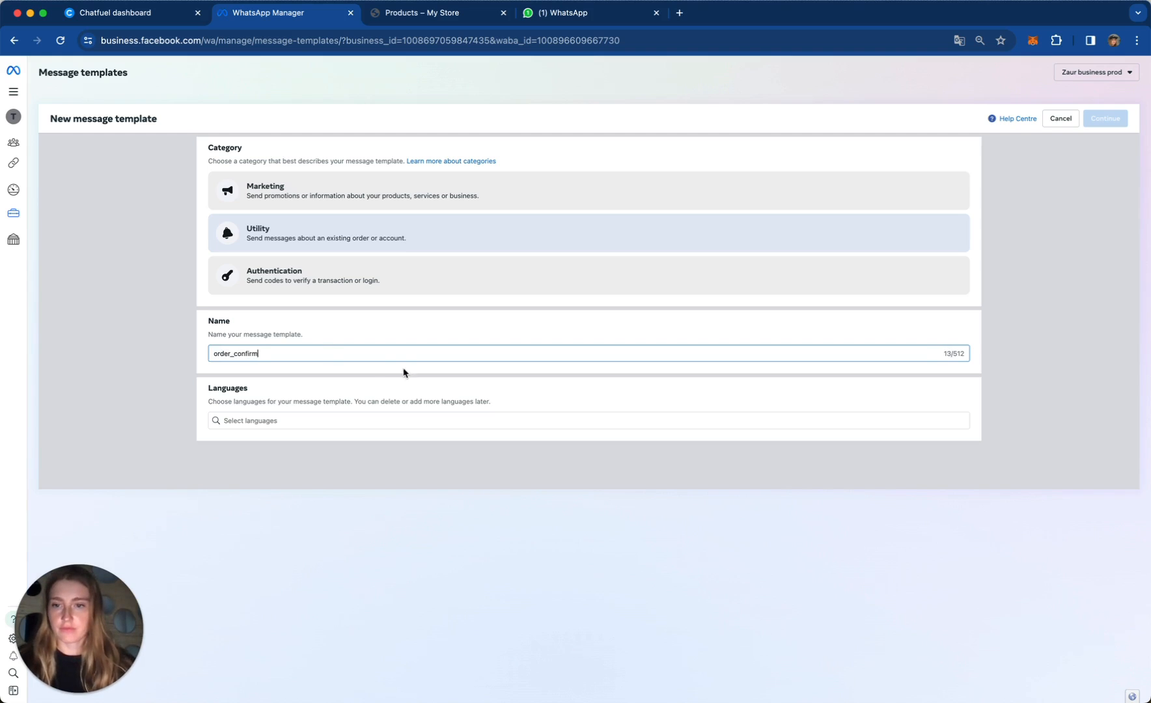
{"action": "type", "text": "en"}
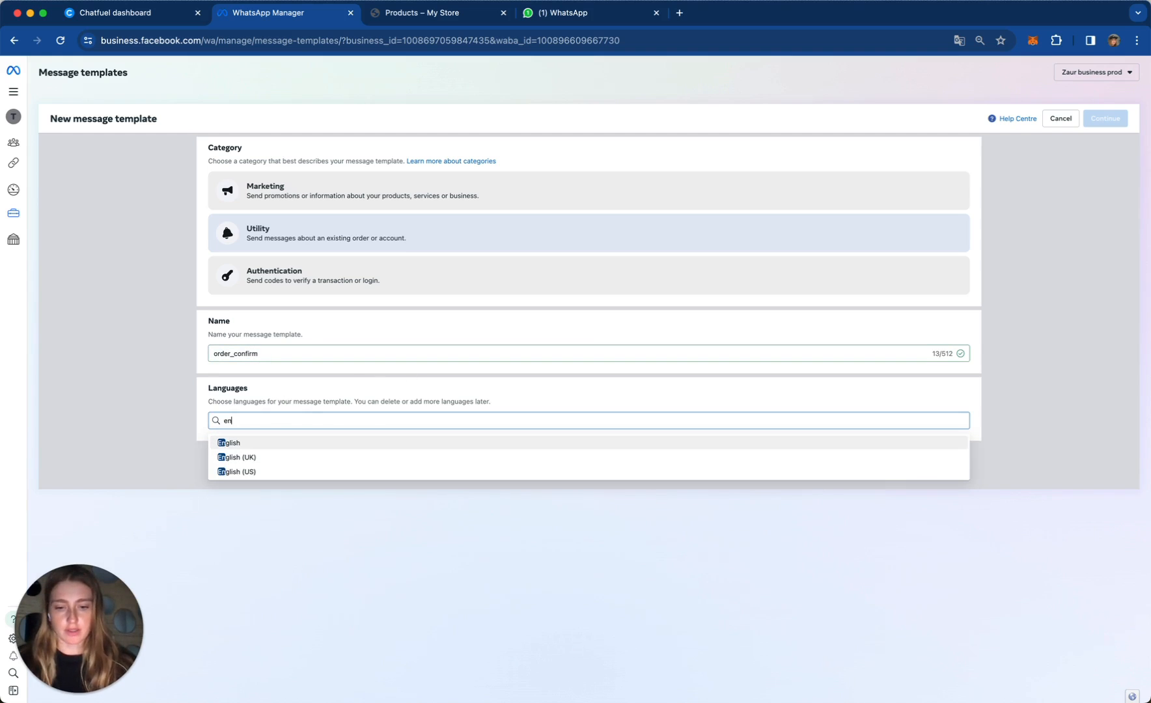
{"action": "left_click", "coordinate": [228, 443]}
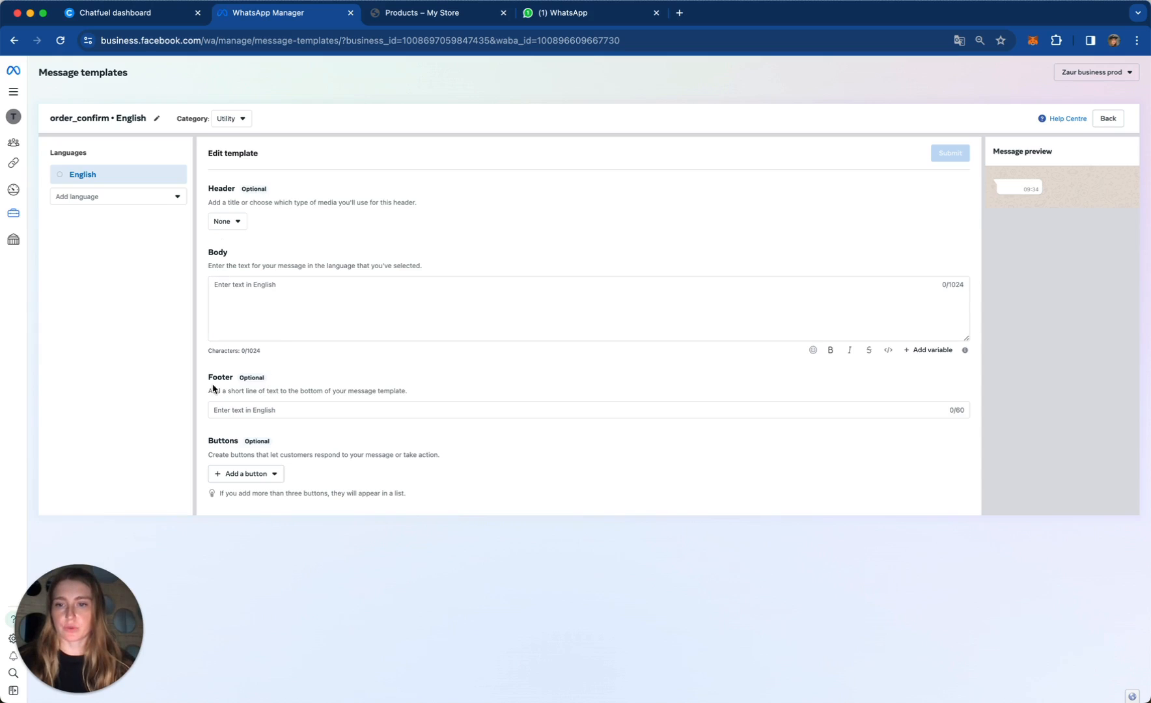
Step: Begin the body with customer name, order number, delivery address and delivery date placeholders
{"action": "left_click", "coordinate": [334, 299]}
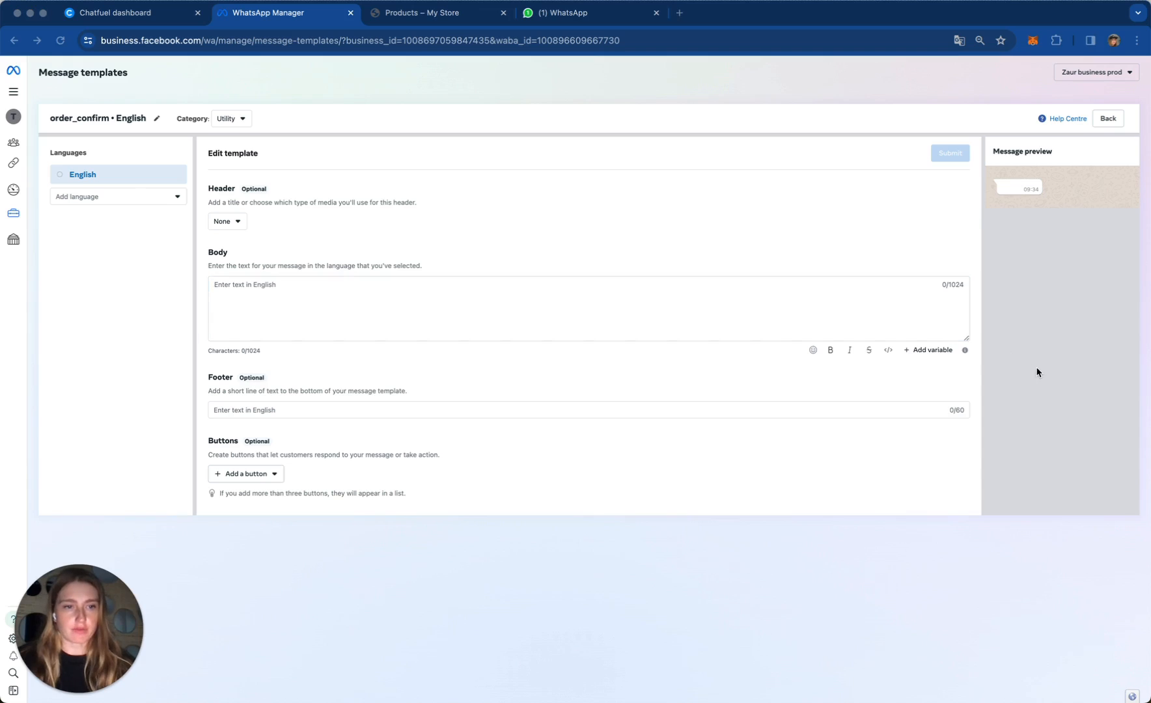
{"action": "mouse_move", "coordinate": [734, 302]}
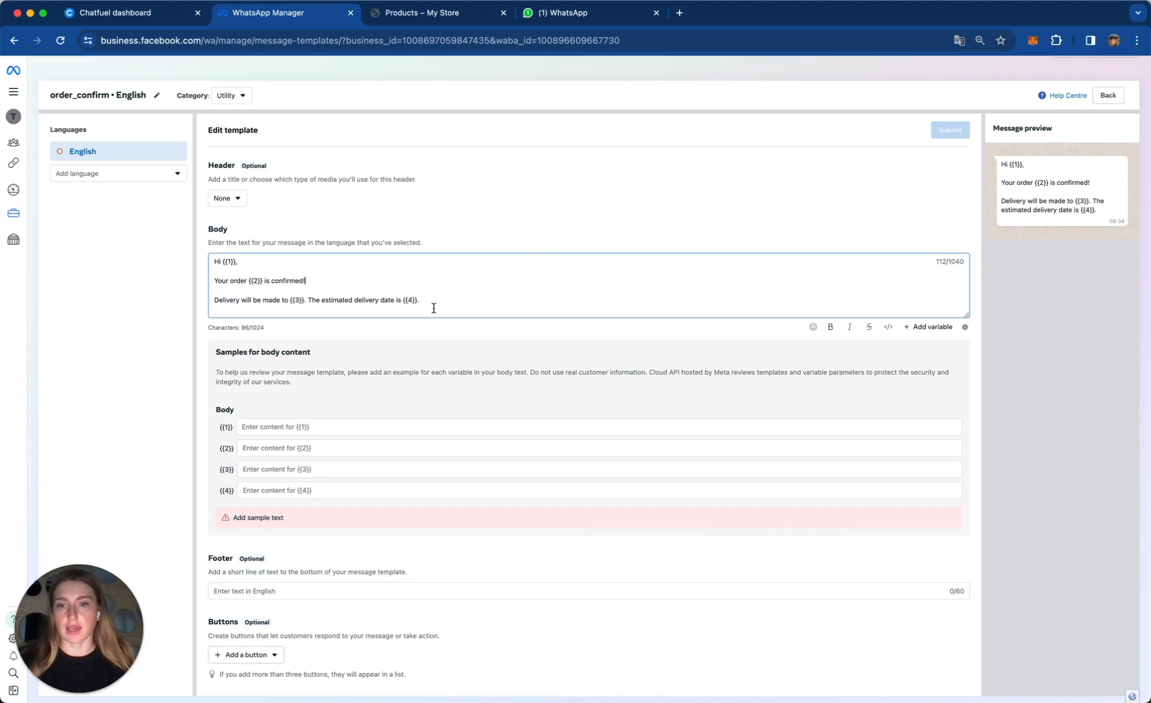
{"action": "mouse_move", "coordinate": [346, 447]}
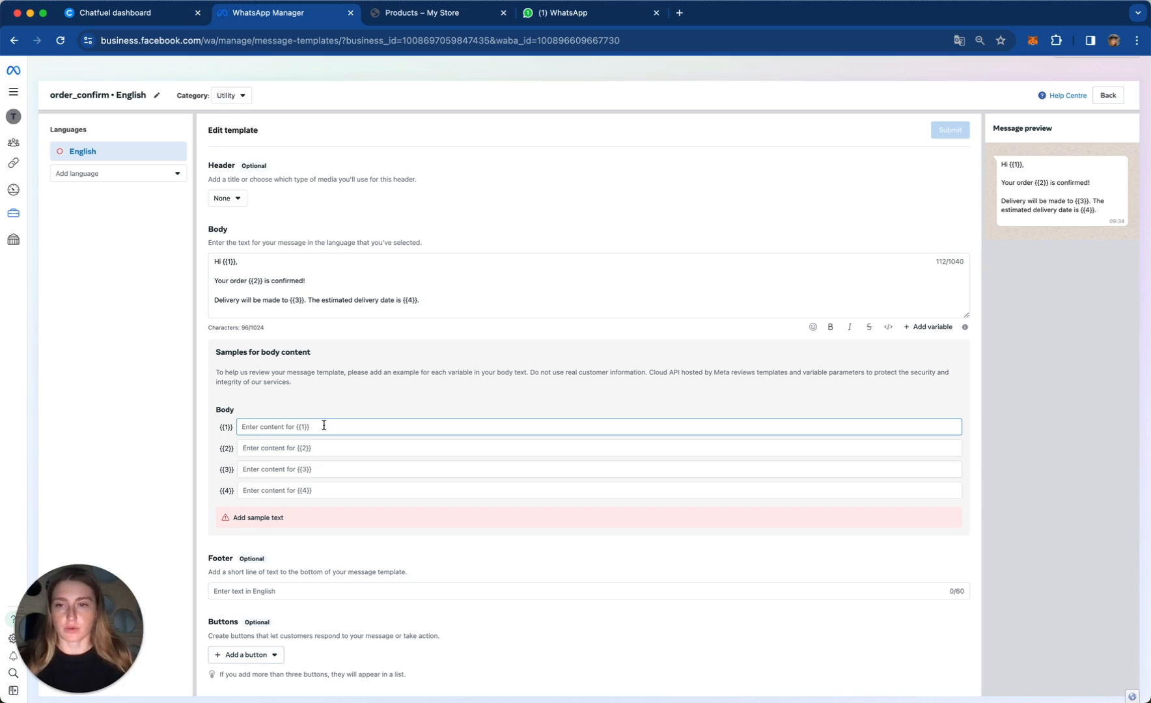
Step: Enter samples Jo, 25245245, '1, Los Angeles, United States, 90011', October 11, 2024, then go Back
{"action": "type", "text": "John"}
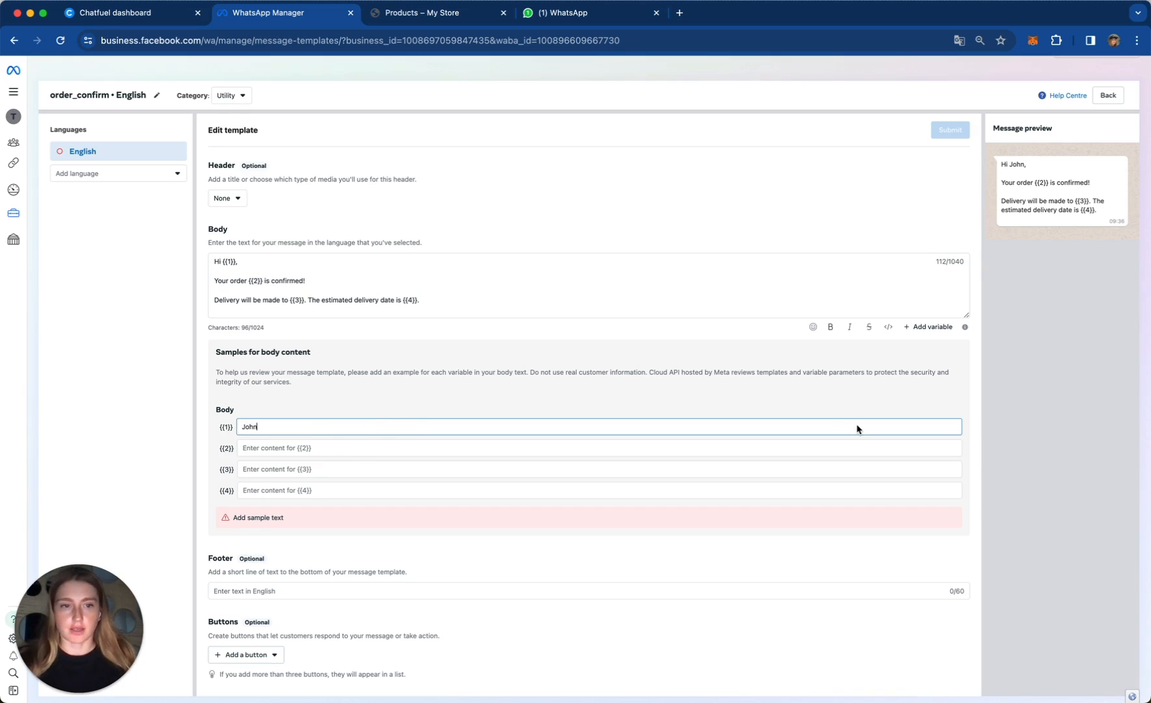
{"action": "type", "text": "25245245"}
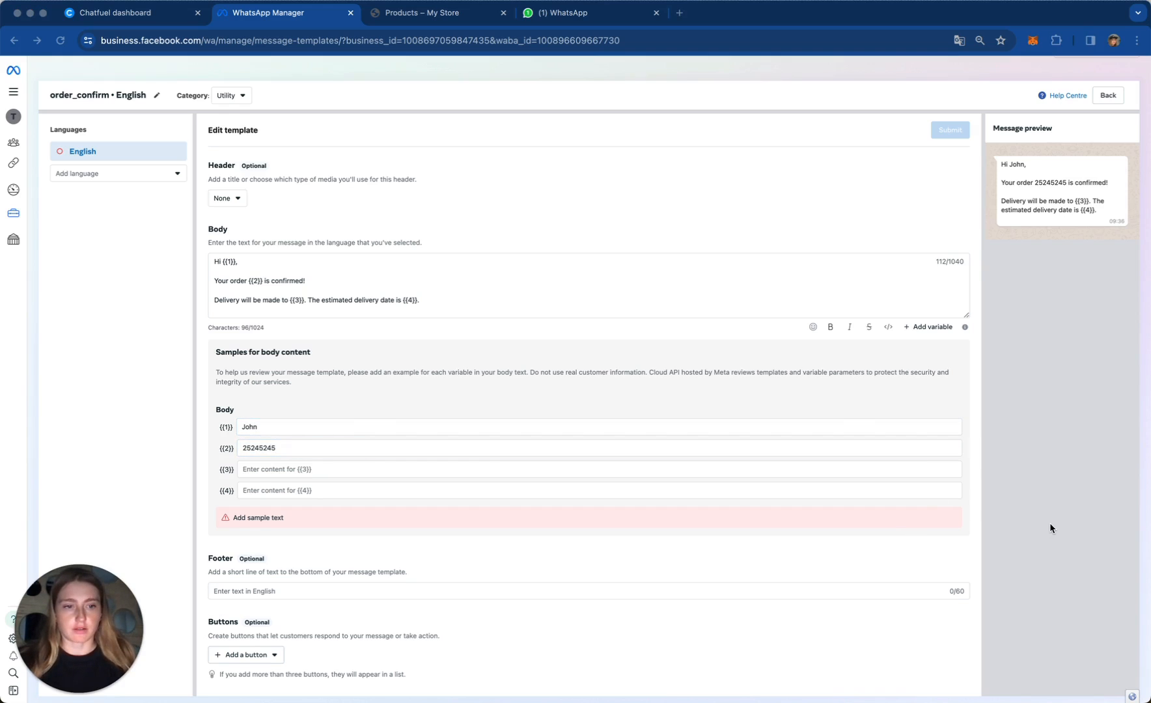
{"action": "mouse_move", "coordinate": [878, 529]}
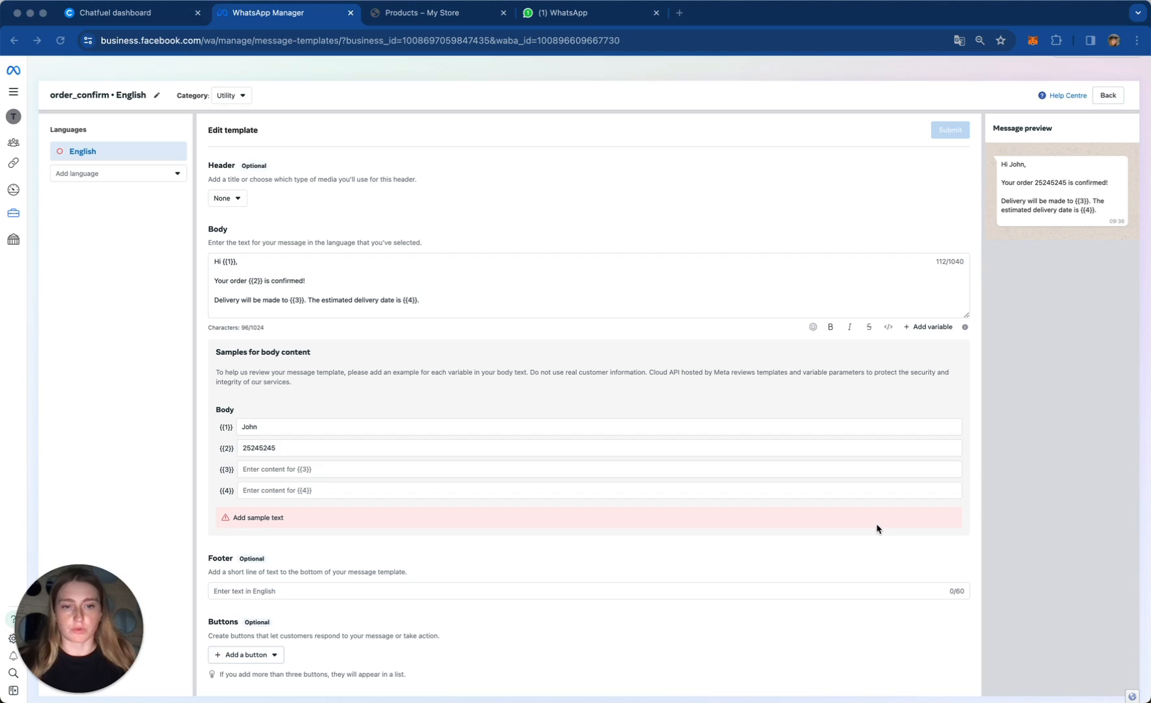
{"action": "left_click", "coordinate": [591, 477]}
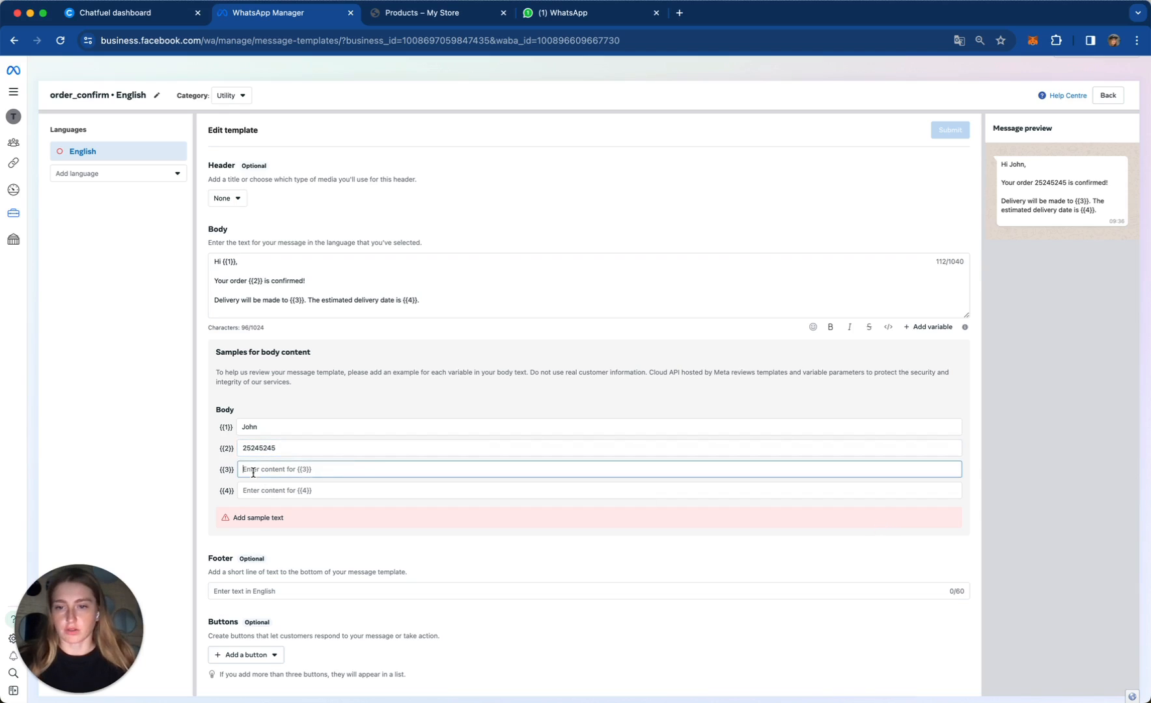
{"action": "type", "text": "1, Los Angeles, United States, 90011"}
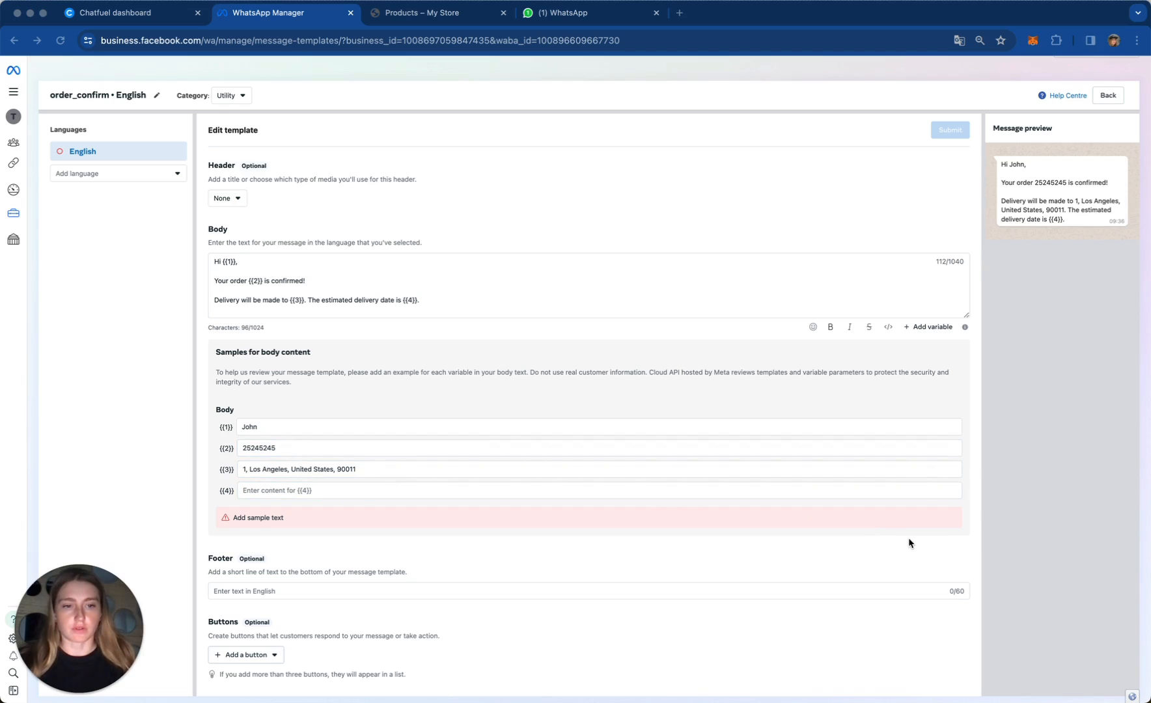
{"action": "type", "text": "October 11, 2024"}
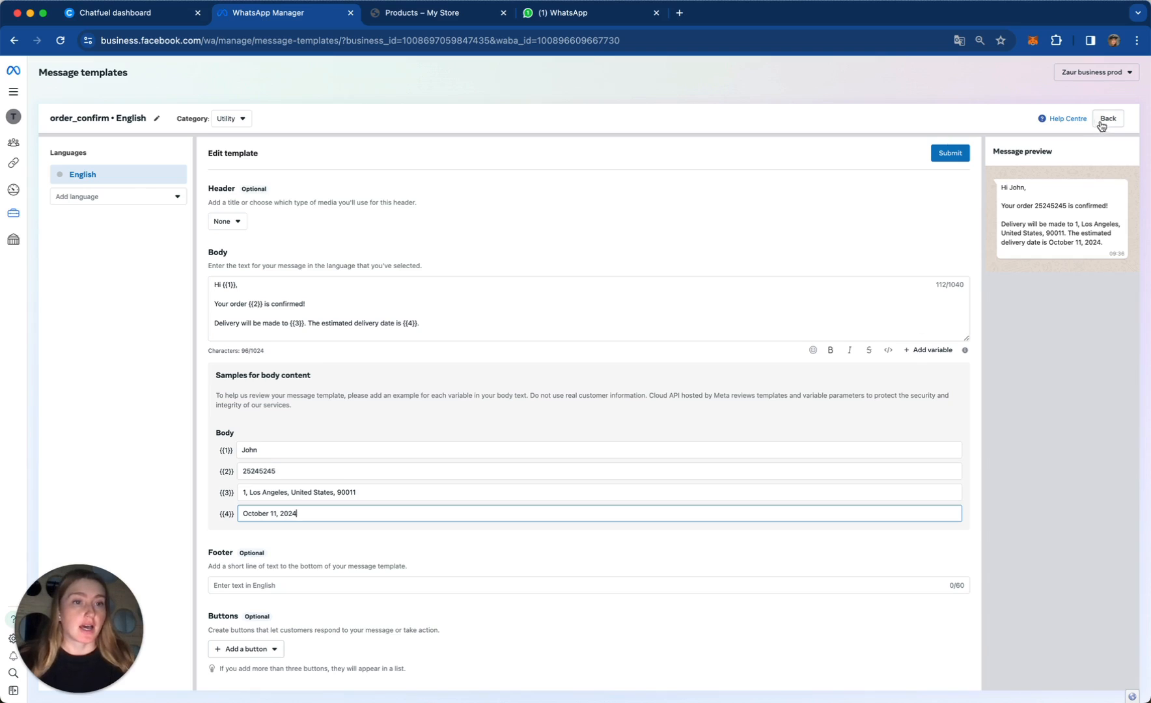
{"action": "left_click", "coordinate": [1125, 117]}
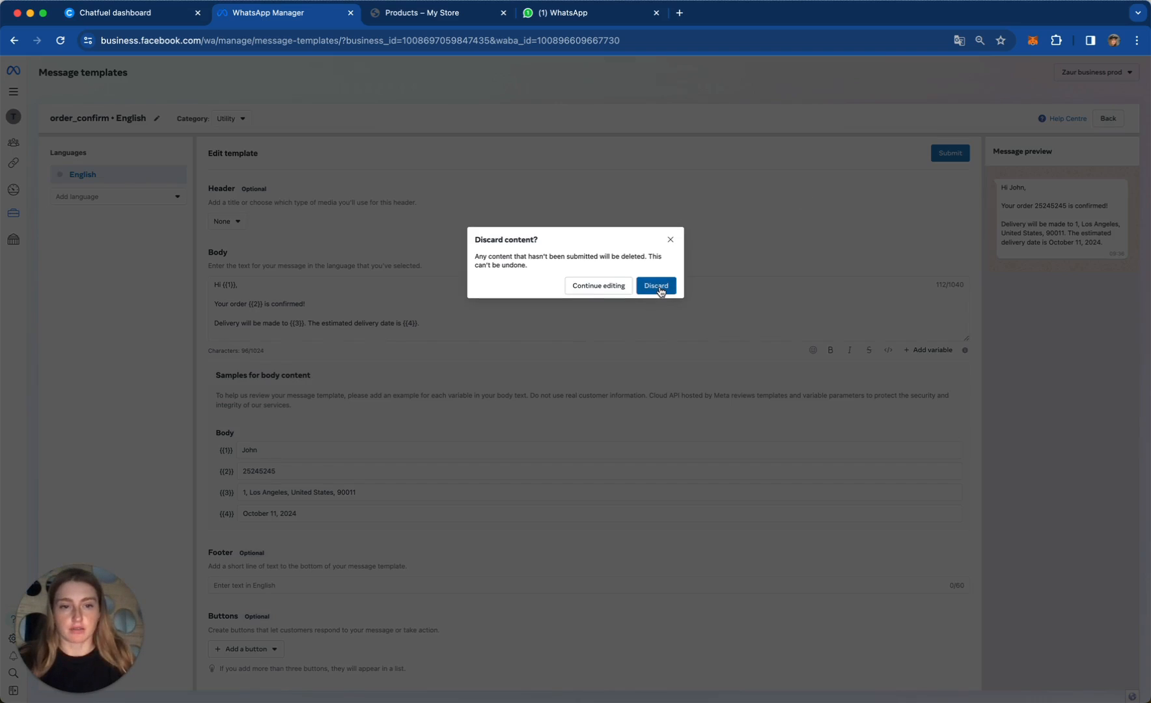
Step: Discard the order_confirm draft and return to the Chatfuel dashboard
{"action": "left_click", "coordinate": [656, 285]}
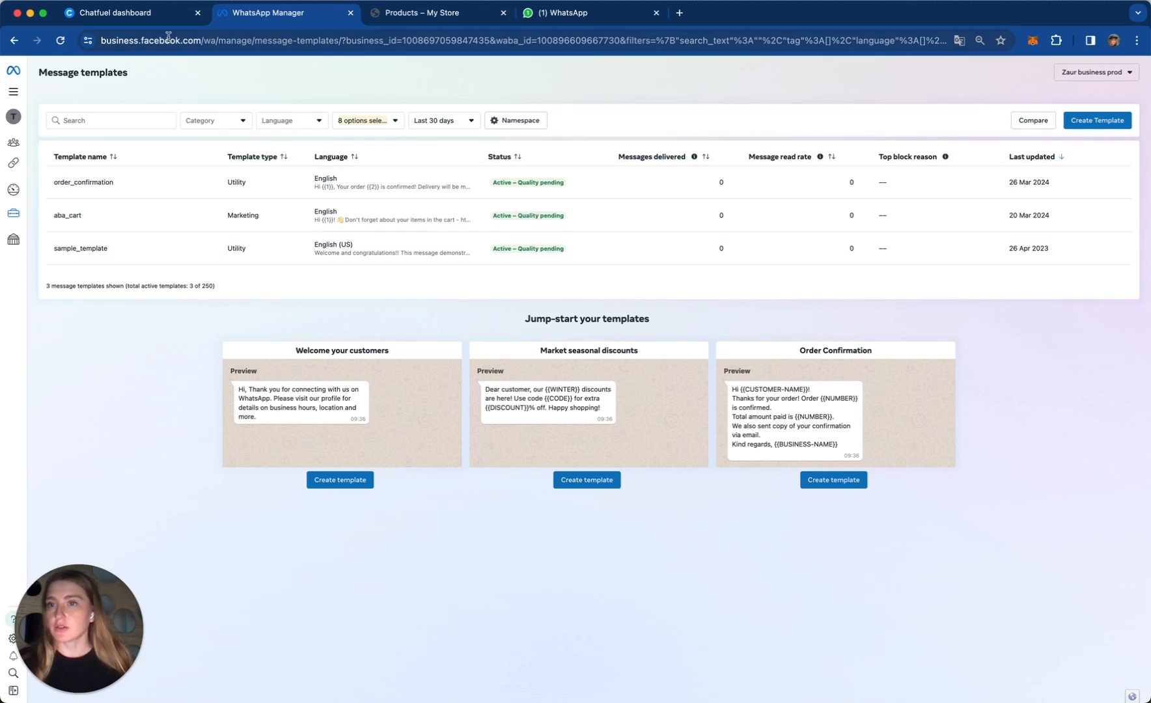
{"action": "left_click", "coordinate": [117, 11]}
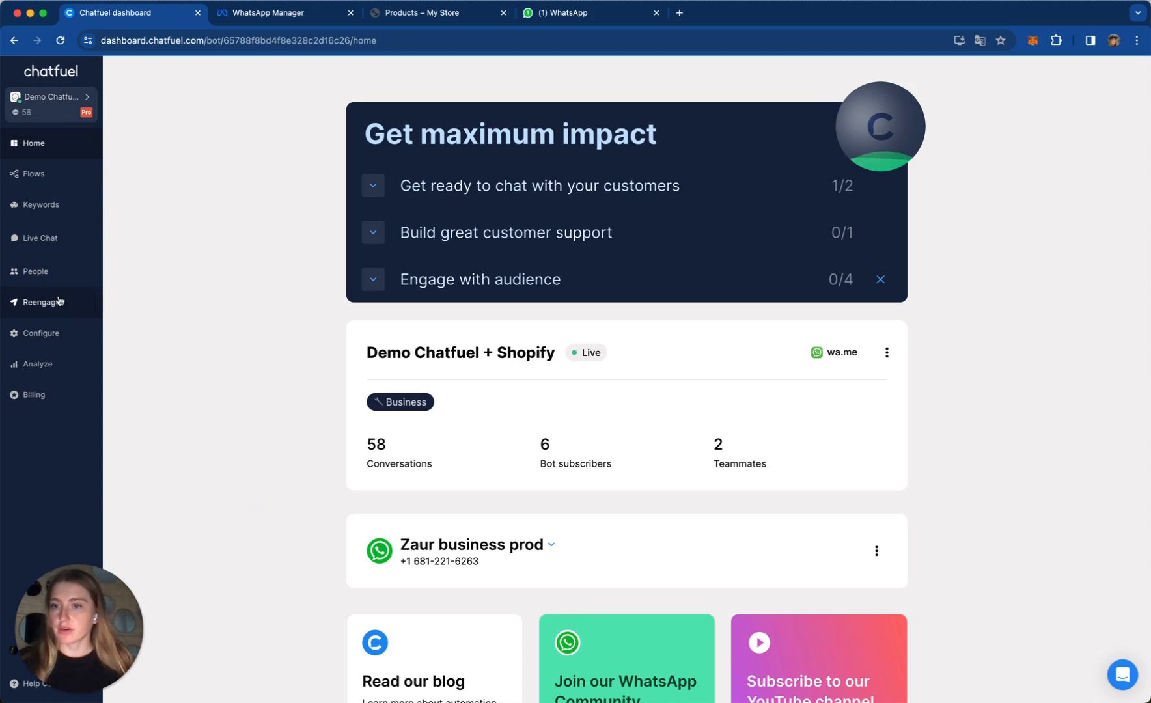
Step: Create a Reengage campaign using the order_confirmation WhatsApp template
{"action": "left_click", "coordinate": [42, 302]}
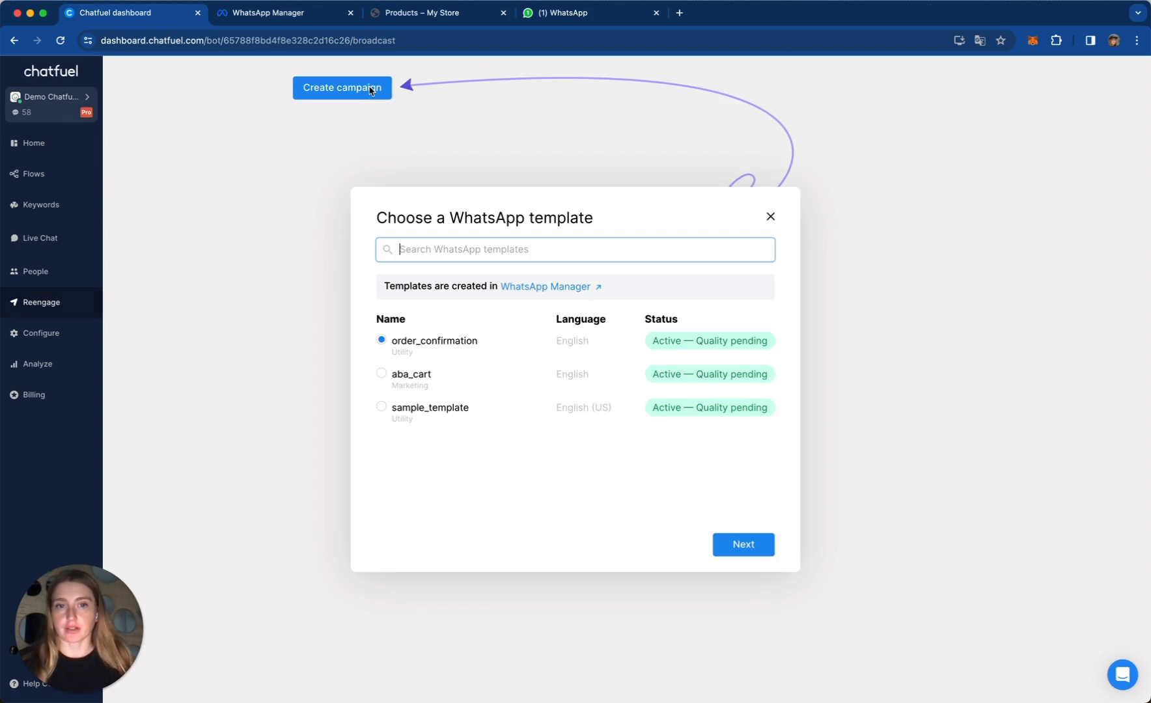
{"action": "mouse_move", "coordinate": [592, 378]}
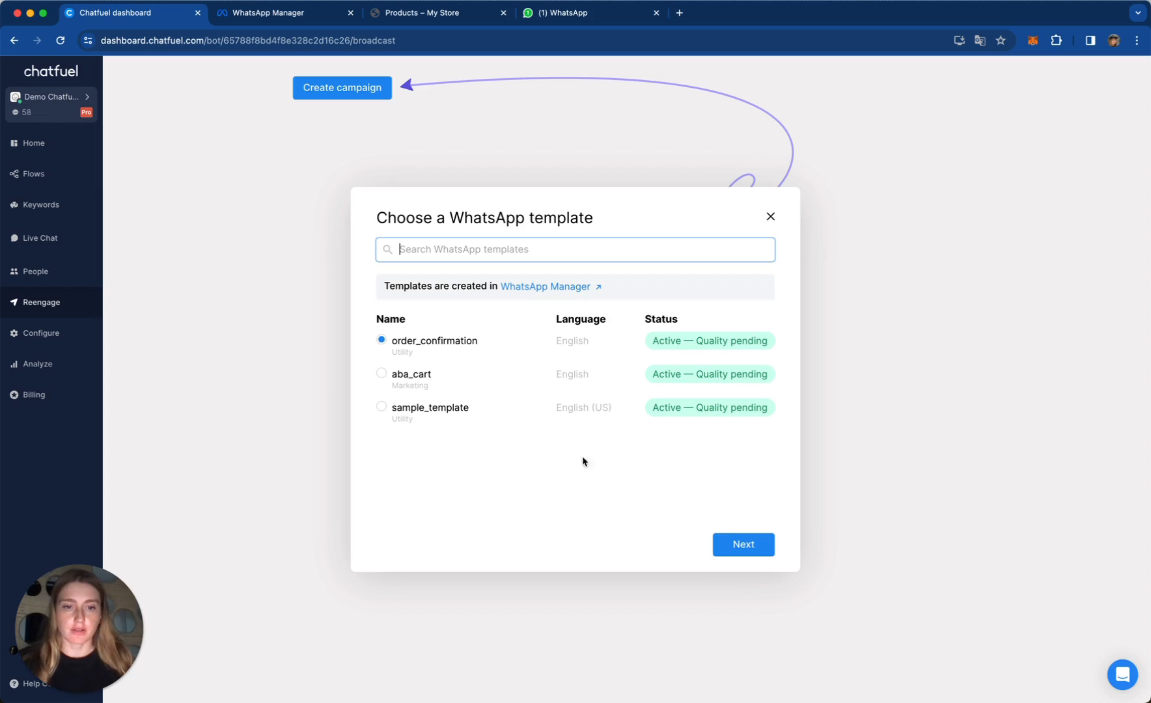
{"action": "left_click", "coordinate": [743, 544]}
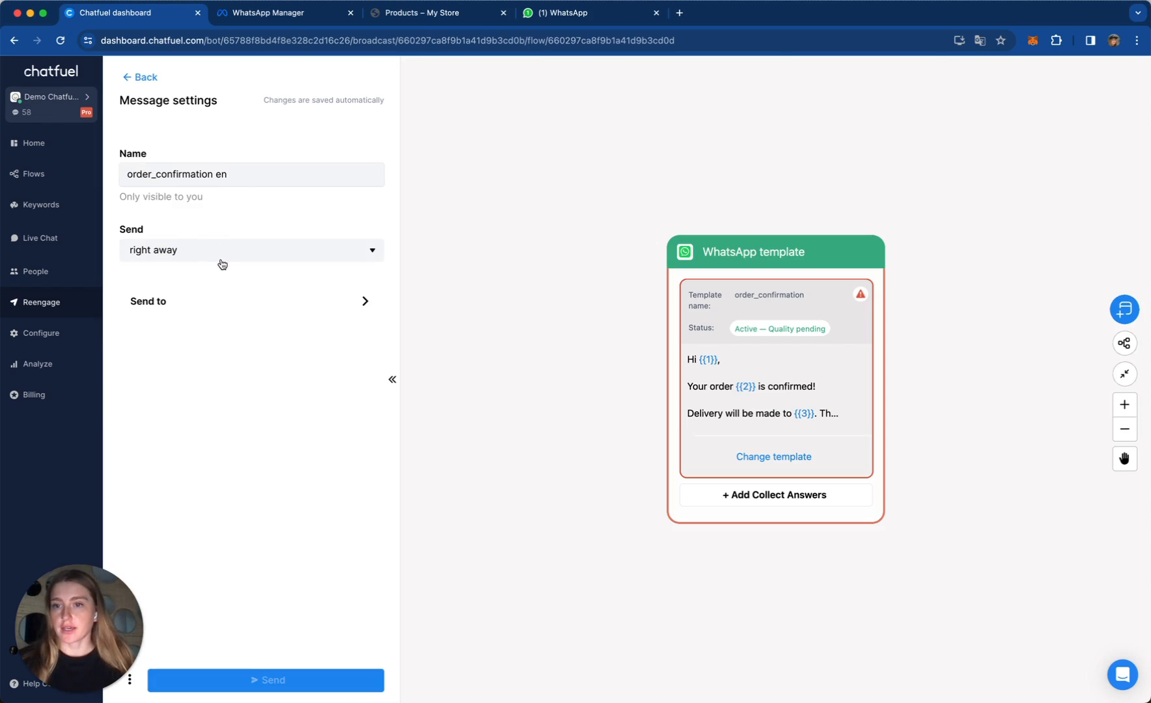
Step: Set sending to 'after a trigger' on the Shopify confirmed order event
{"action": "left_click", "coordinate": [250, 250]}
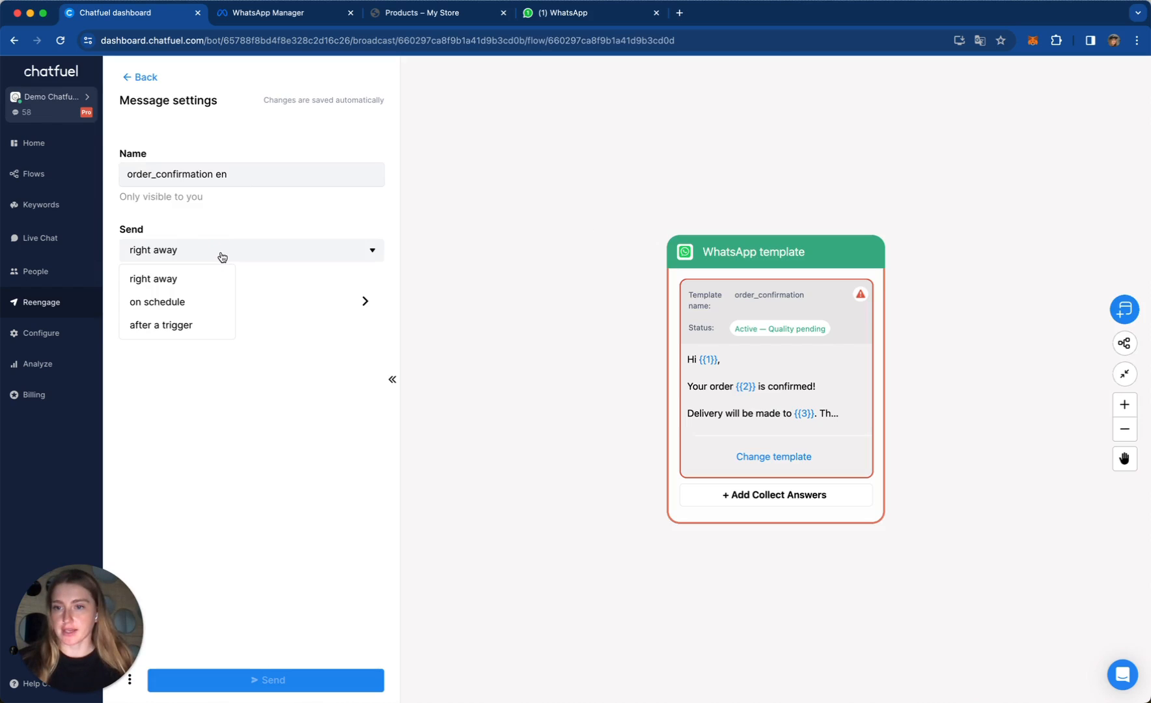
{"action": "left_click", "coordinate": [160, 324]}
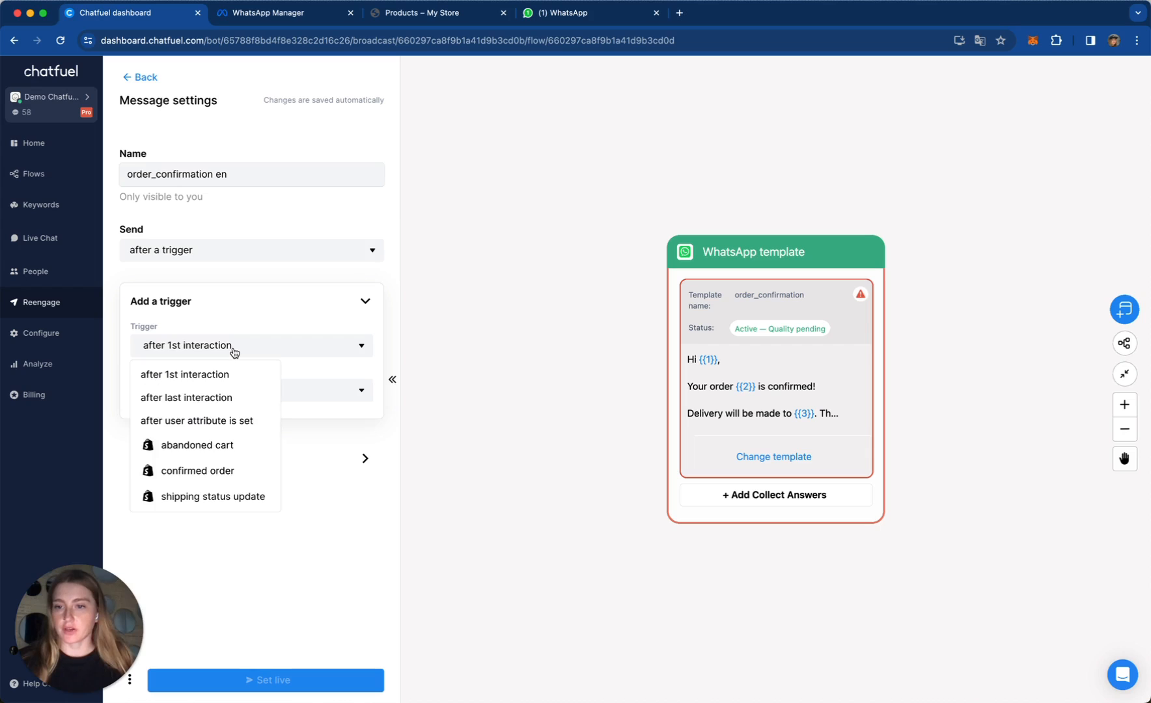
{"action": "mouse_move", "coordinate": [242, 474]}
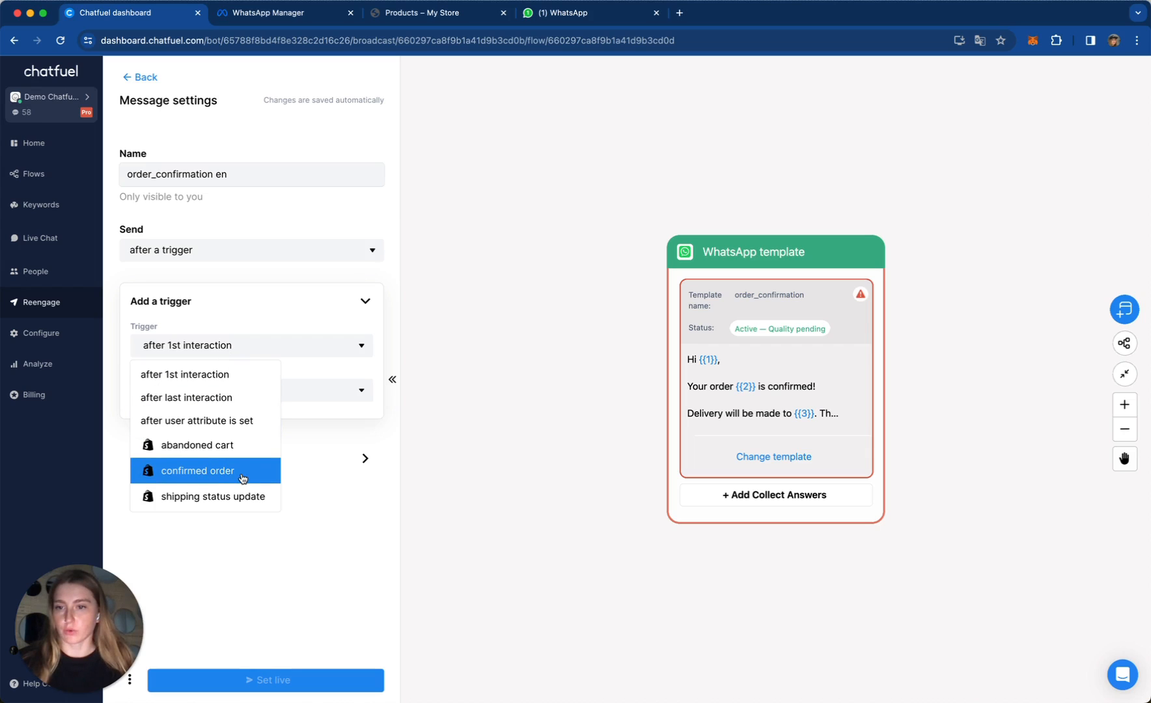
{"action": "left_click", "coordinate": [198, 470]}
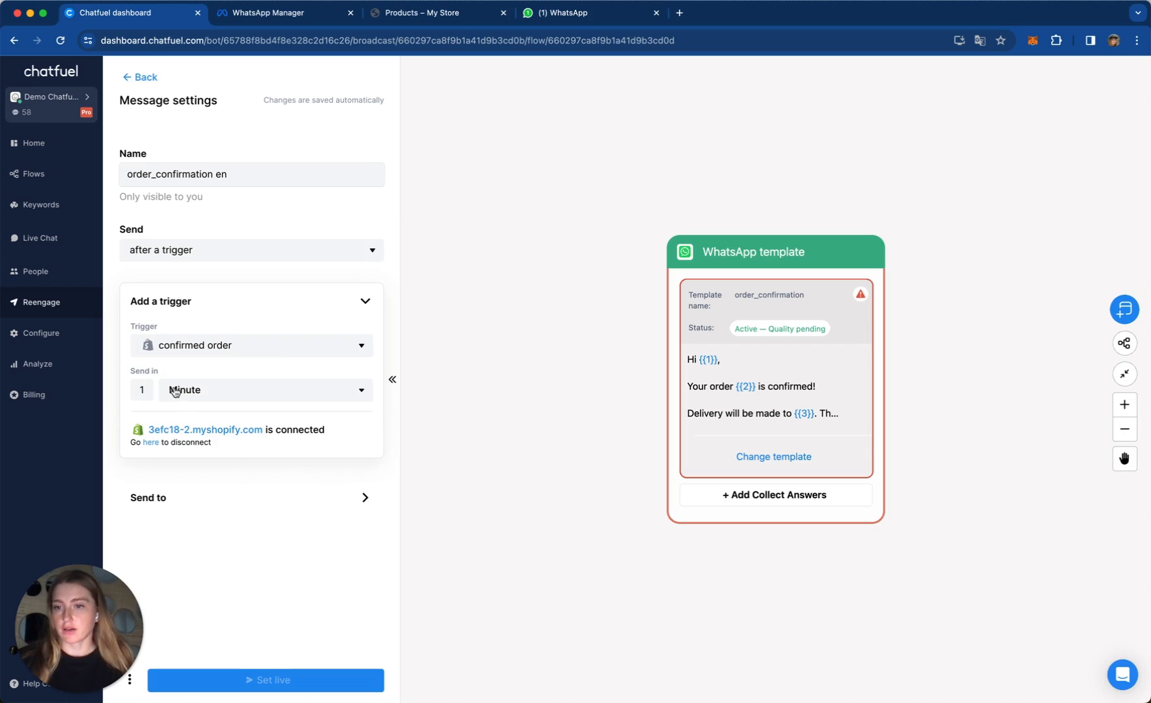
{"action": "mouse_move", "coordinate": [224, 401]}
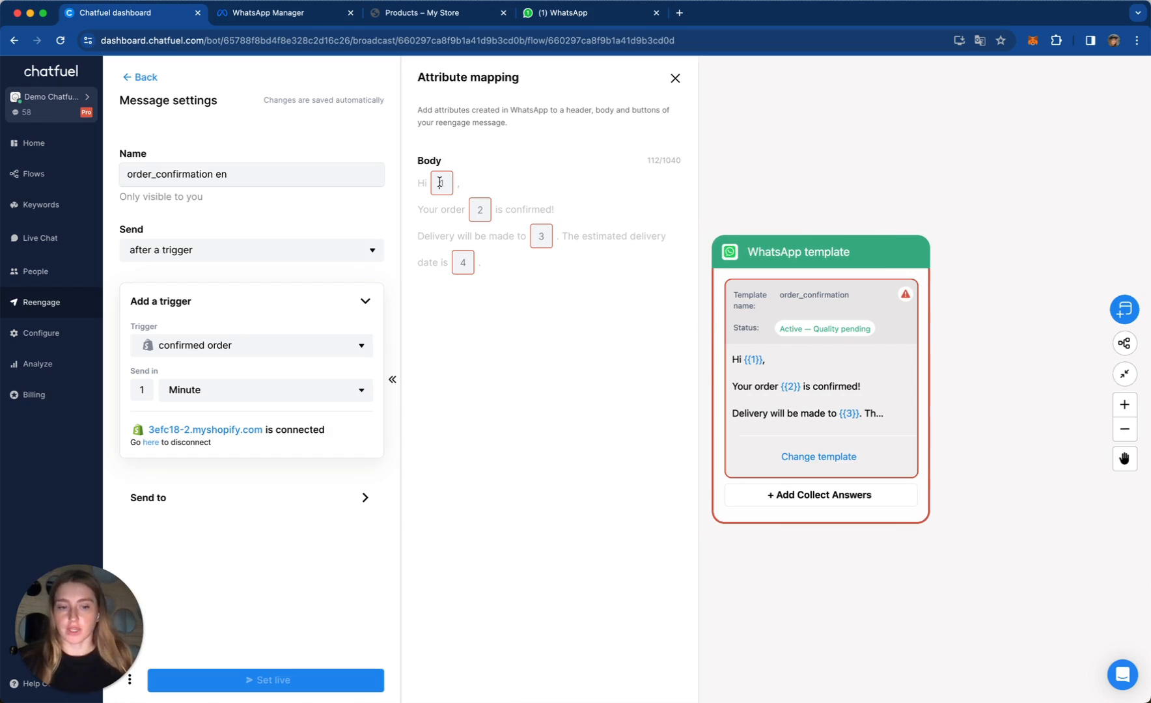
Step: Map the name and order number placeholders to shopify first name and shopify order id
{"action": "type", "text": "{{"}
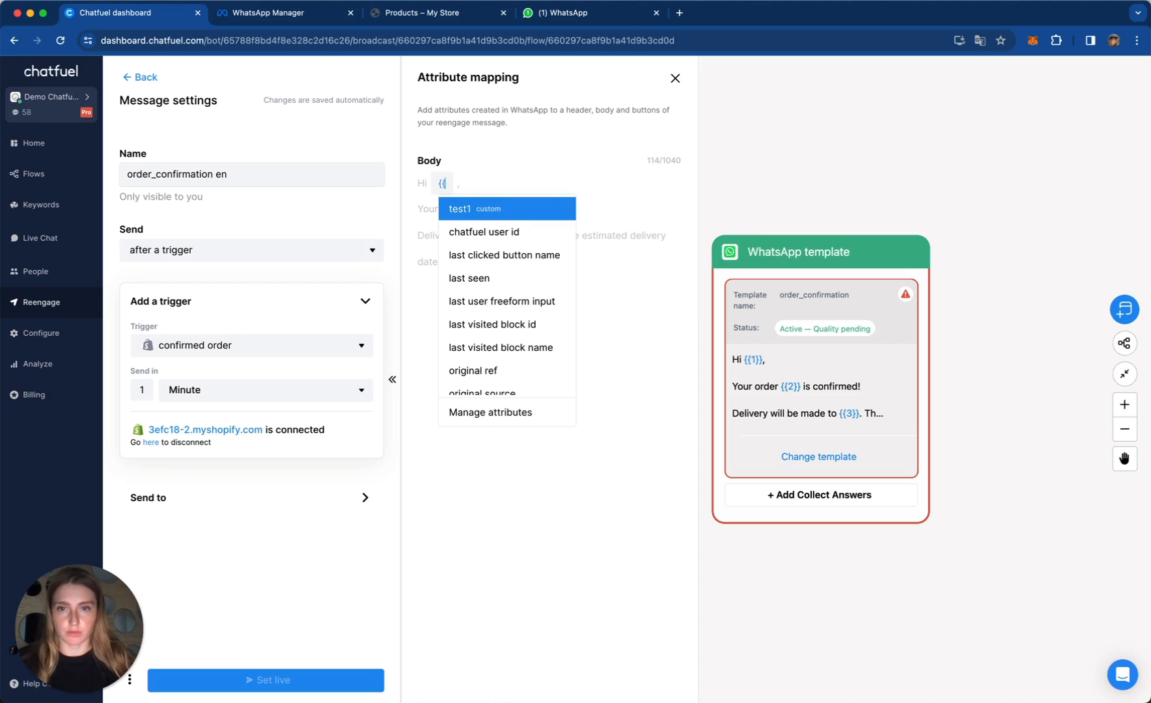
{"action": "type", "text": "shop"}
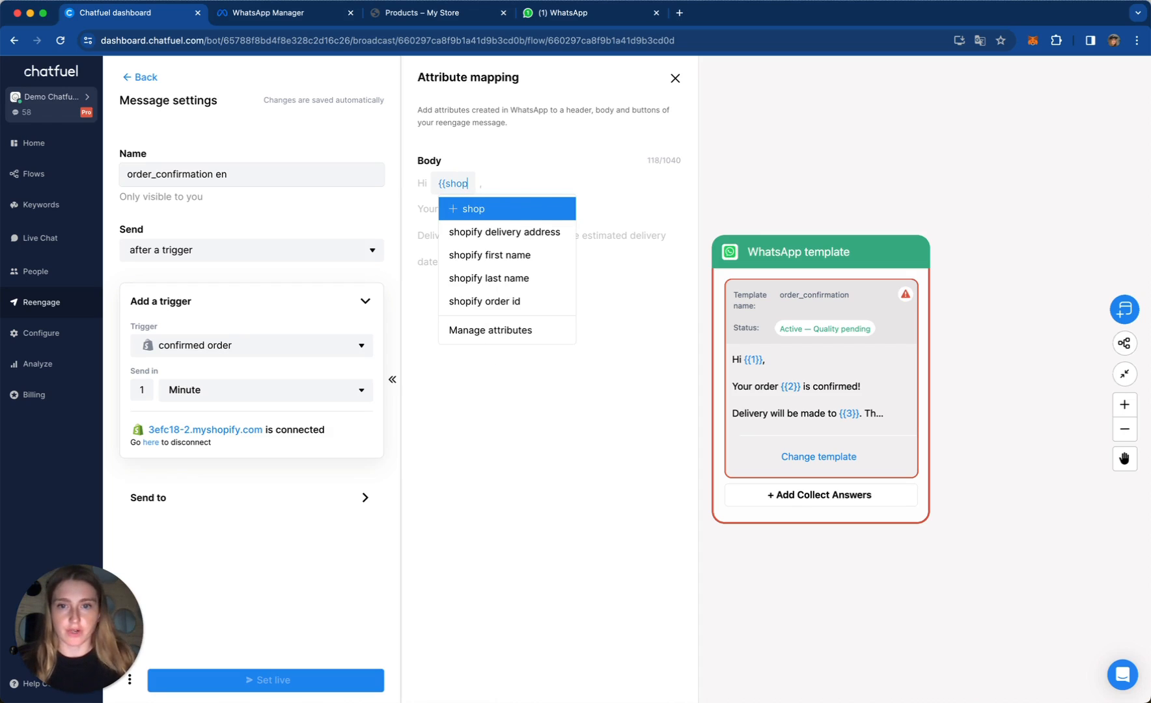
{"action": "left_click", "coordinate": [490, 255]}
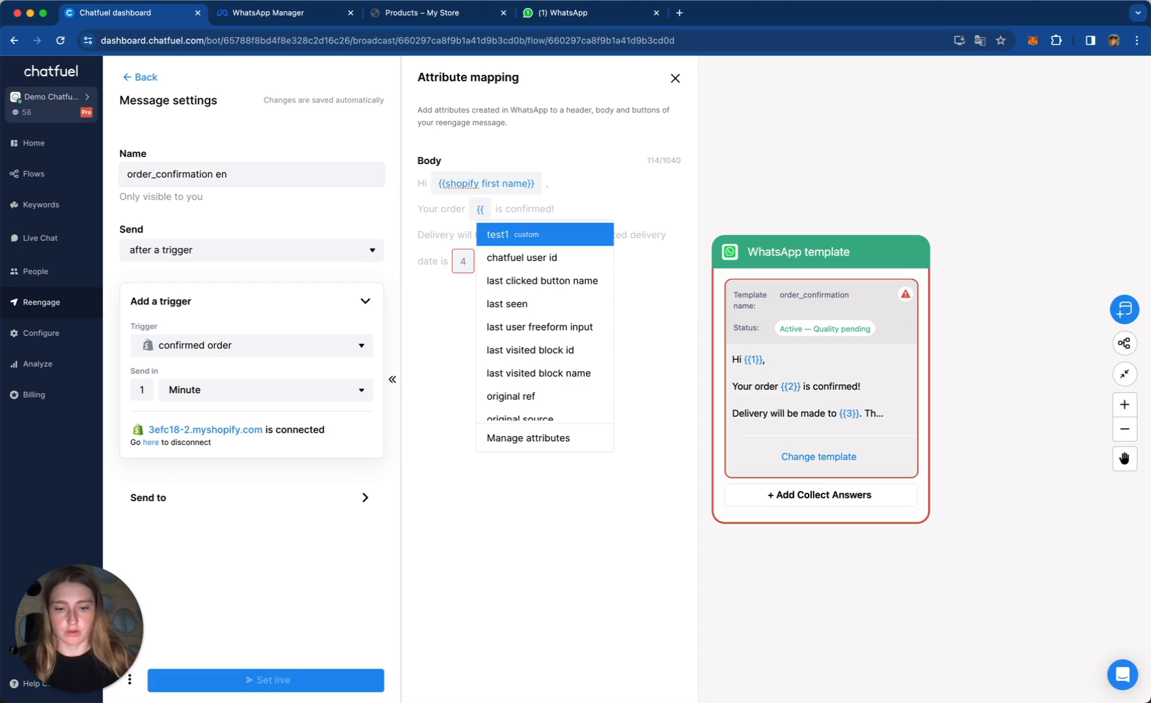
{"action": "type", "text": "shop"}
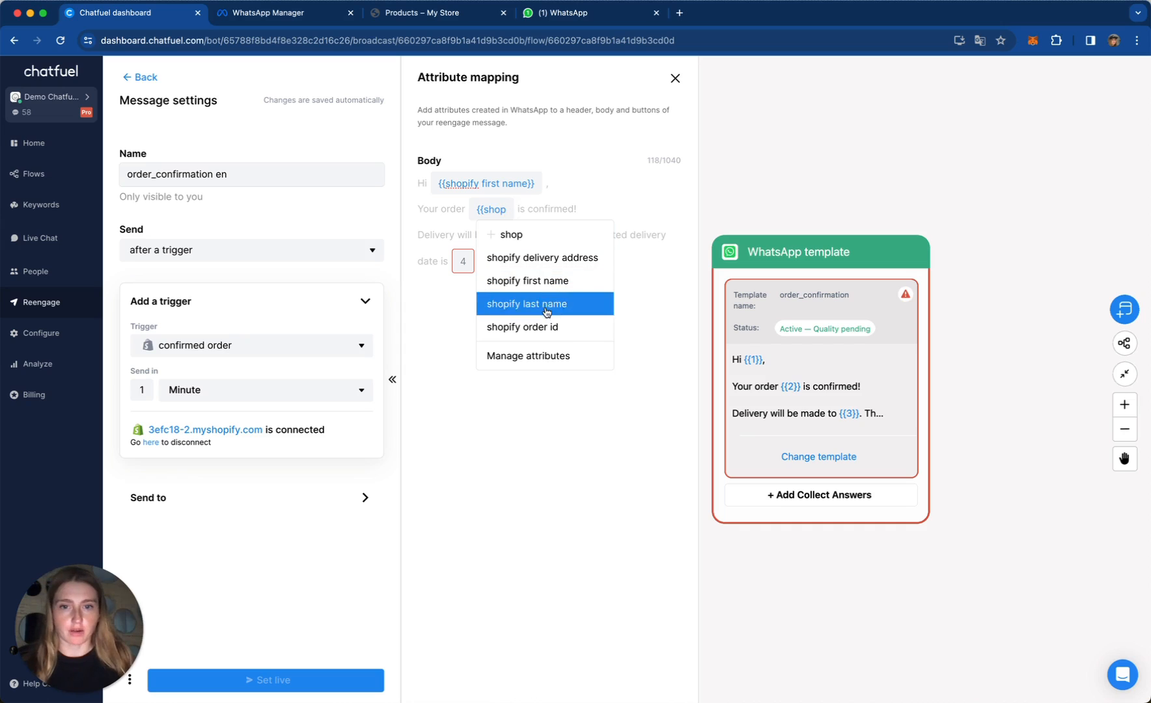
{"action": "left_click", "coordinate": [522, 326]}
{"action": "type", "text": "{{sj"}
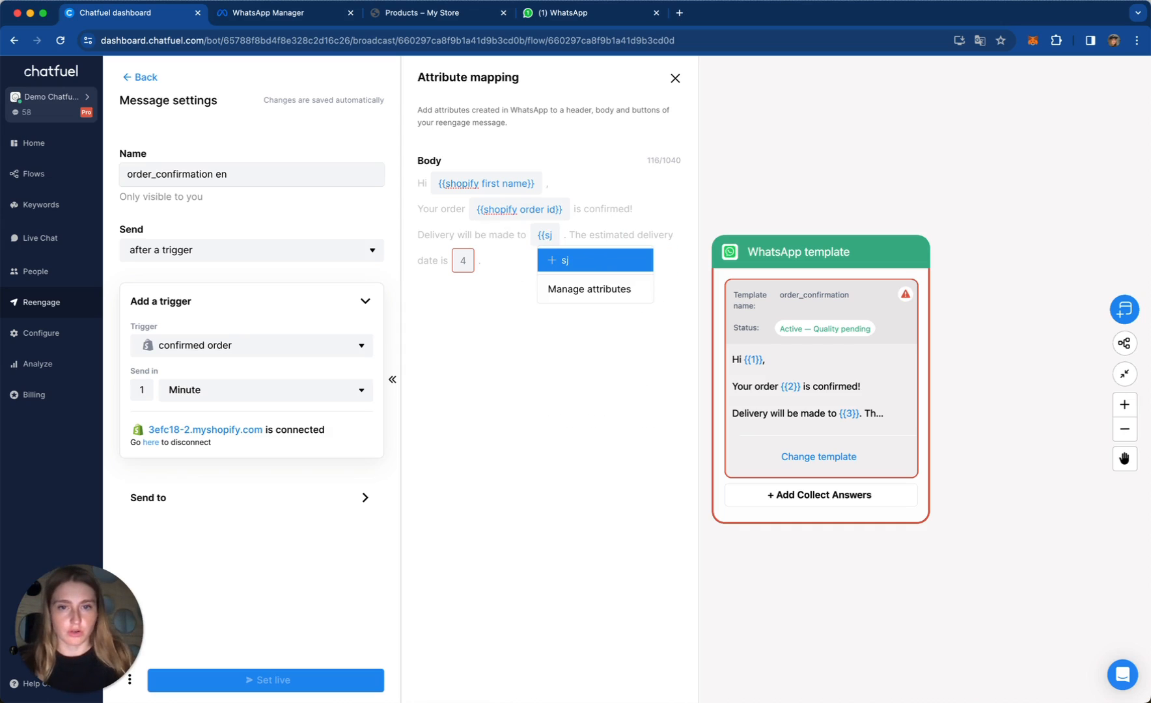
Step: Map the address placeholder to shopify delivery address and create shopify estimated delivery date
{"action": "type", "text": "hop"}
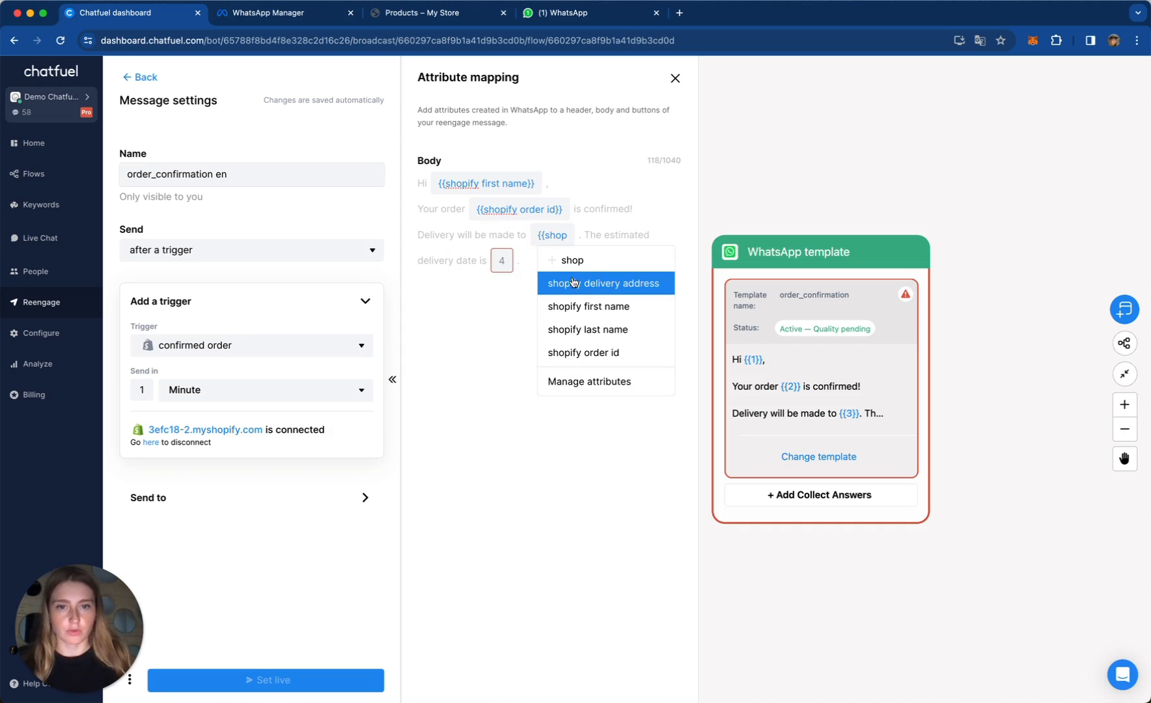
{"action": "left_click", "coordinate": [604, 282]}
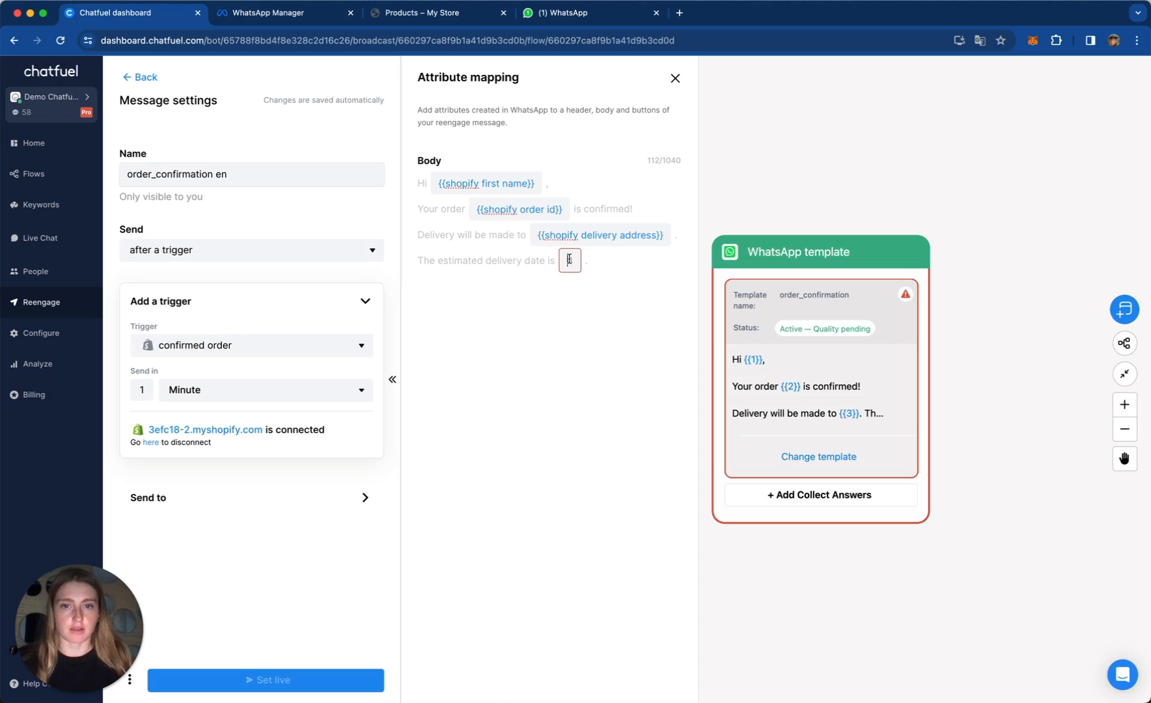
{"action": "type", "text": "{{sh"}
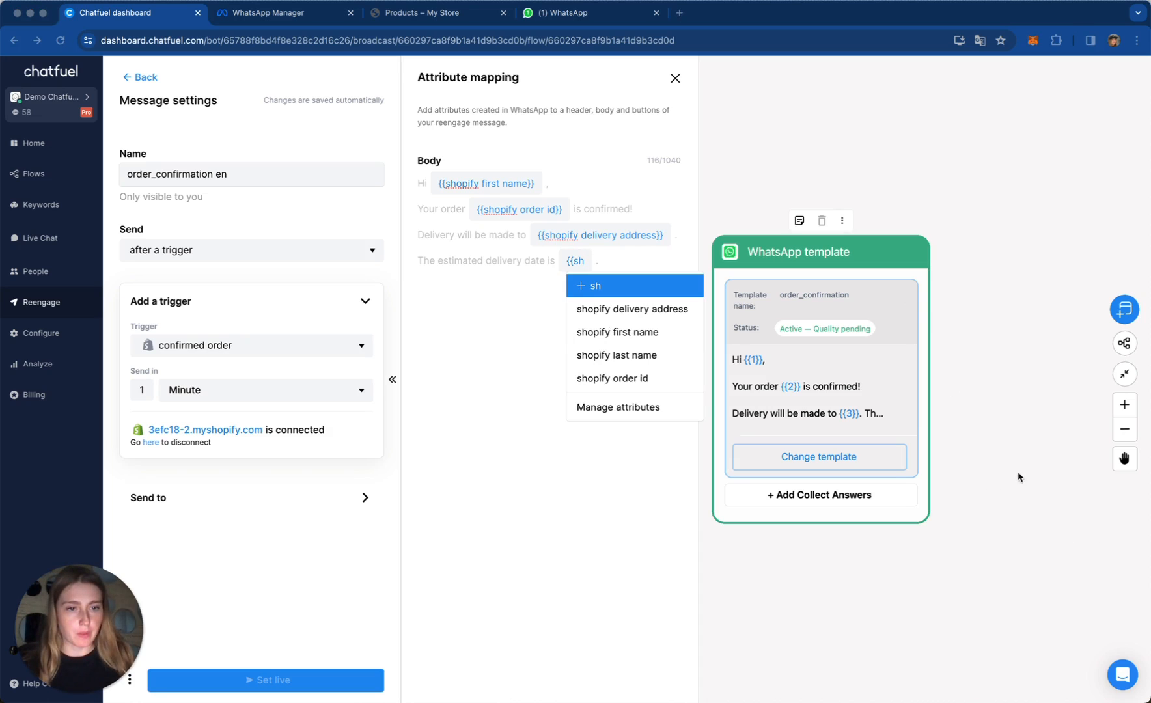
{"action": "mouse_move", "coordinate": [852, 447]}
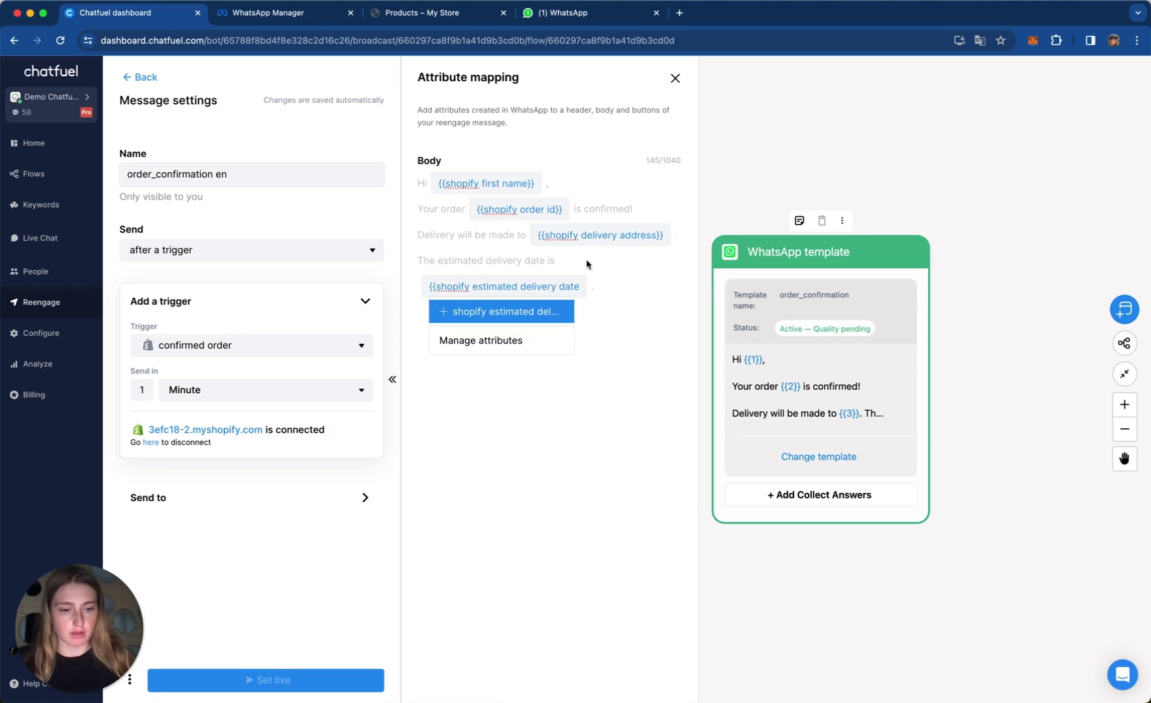
{"action": "left_click", "coordinate": [501, 311]}
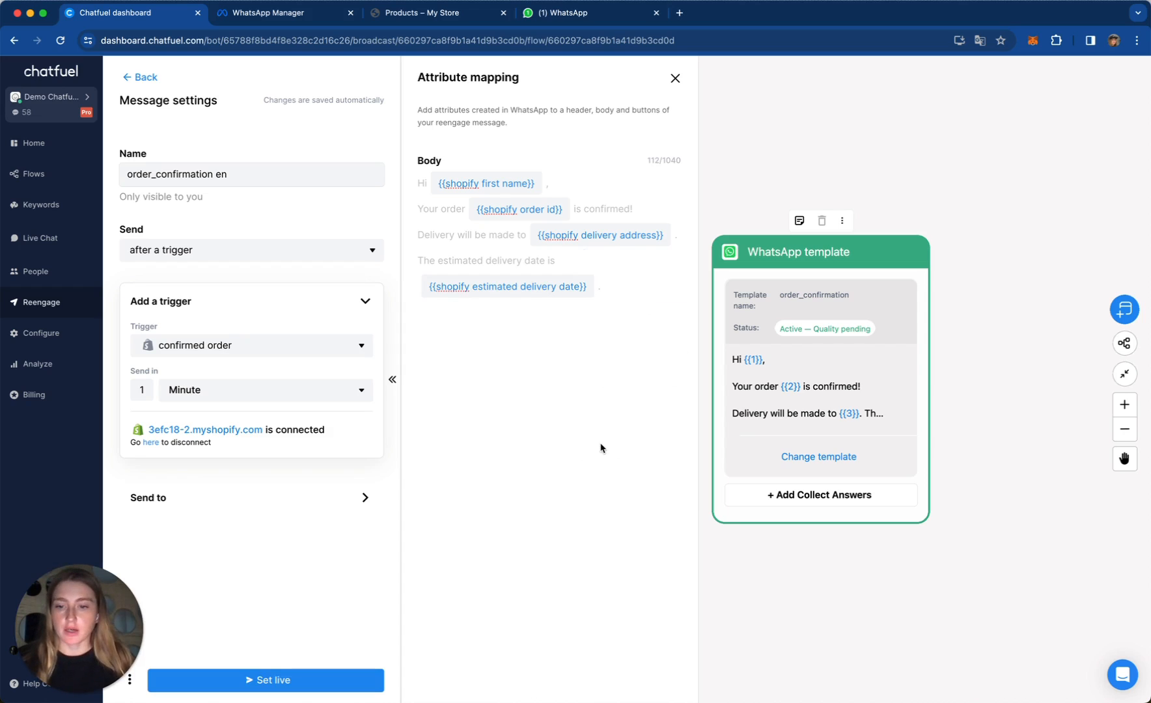
{"action": "mouse_move", "coordinate": [308, 606]}
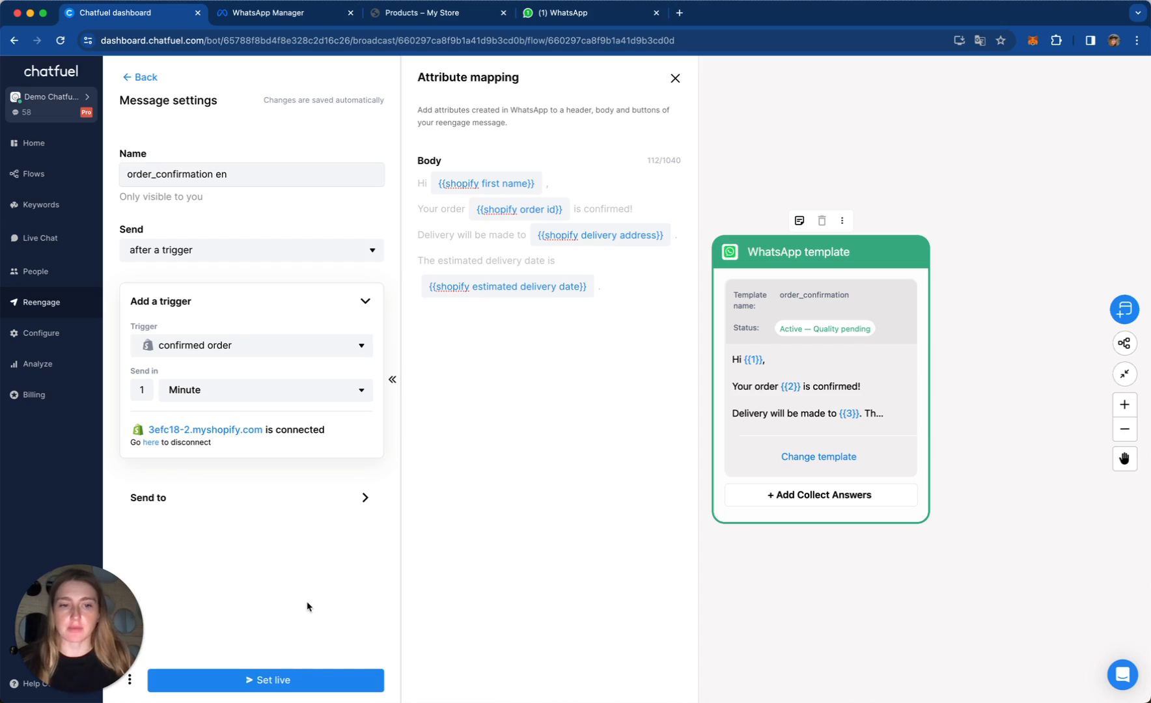
{"action": "mouse_move", "coordinate": [331, 700]}
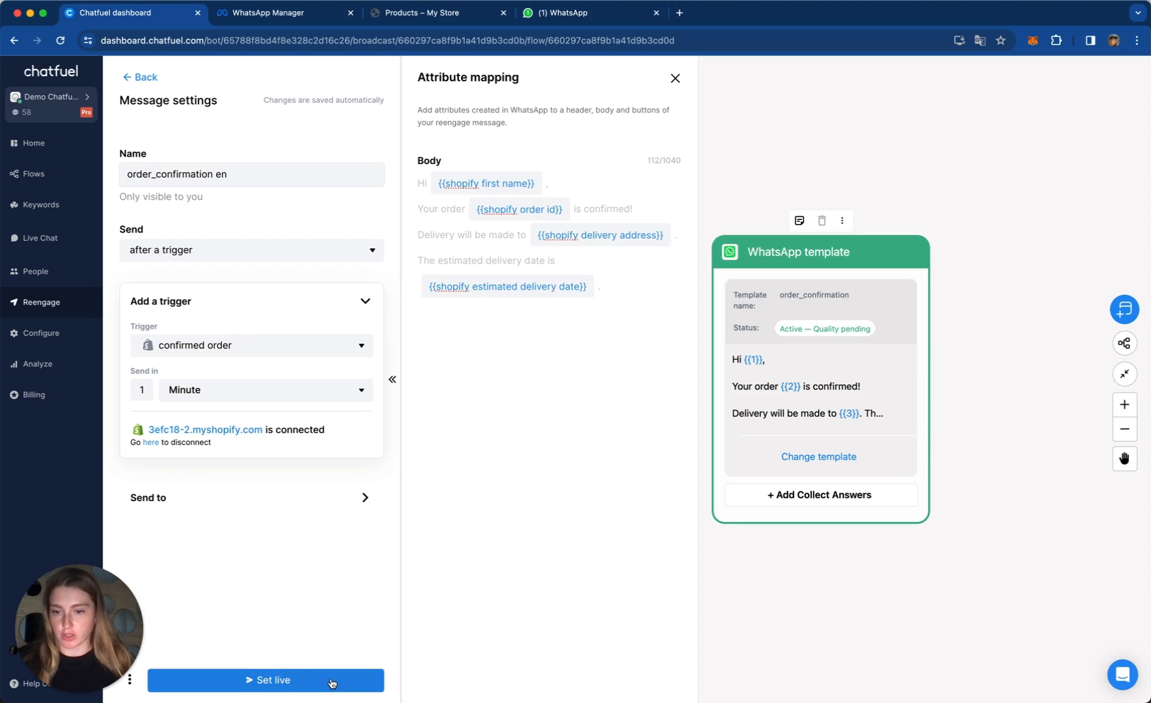
Step: Make the confirmation campaign live and switch to the Shopify store for a test order
{"action": "left_click", "coordinate": [266, 679]}
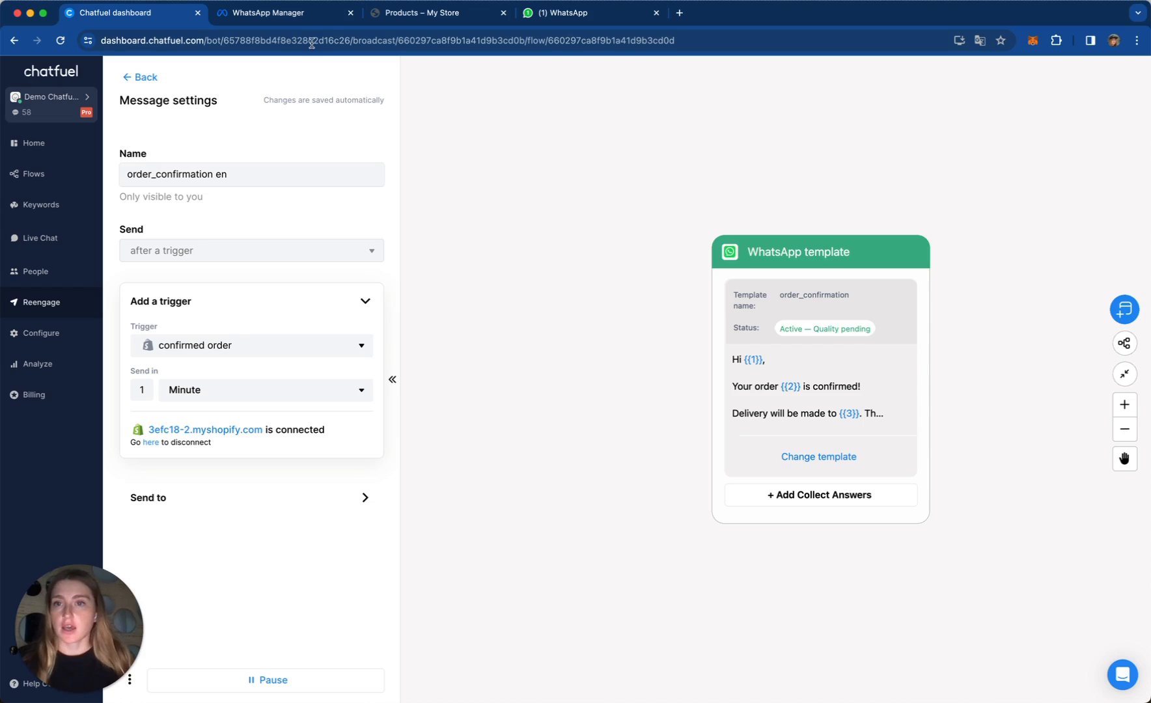
{"action": "left_click", "coordinate": [427, 11]}
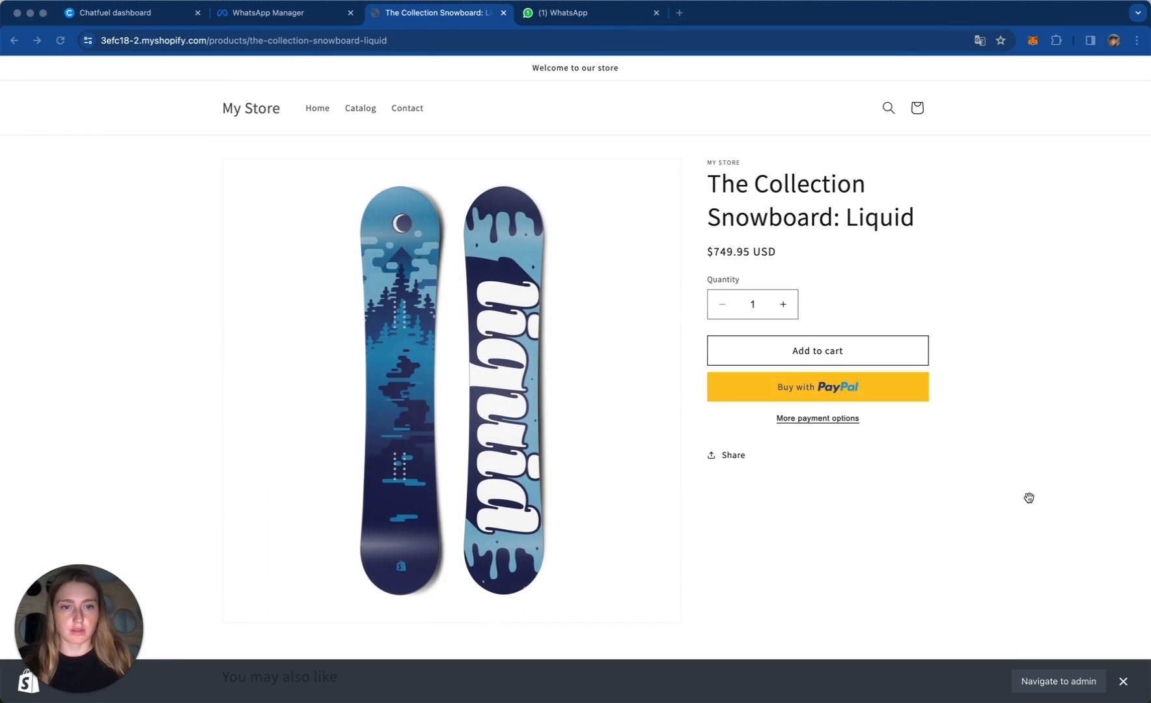
Step: Add the Liquid snowboard to the cart and proceed to checkout from the cart popup
{"action": "left_click", "coordinate": [817, 350]}
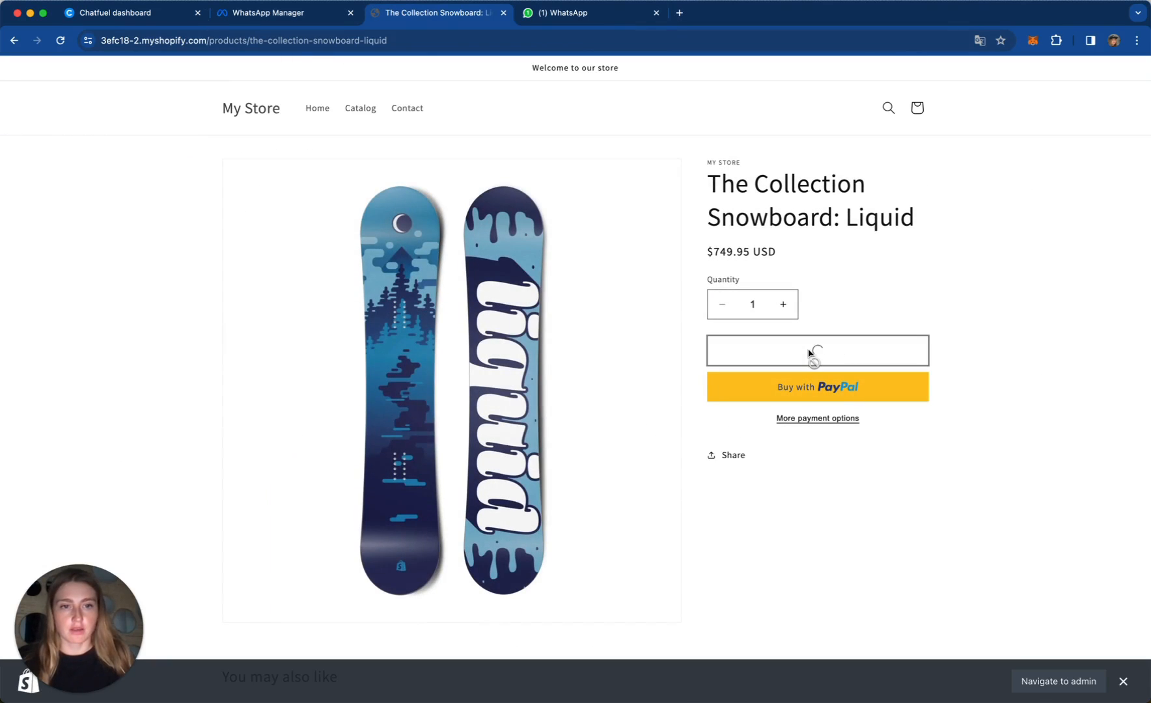
{"action": "left_click", "coordinate": [816, 350]}
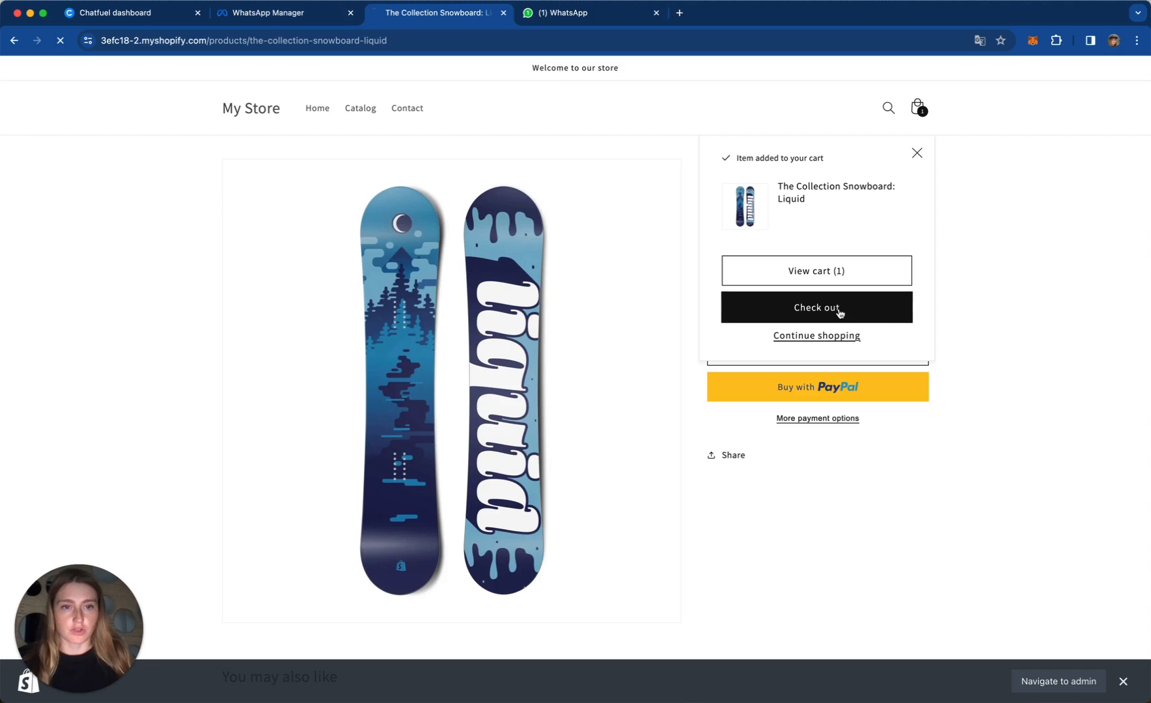
{"action": "left_click", "coordinate": [817, 307]}
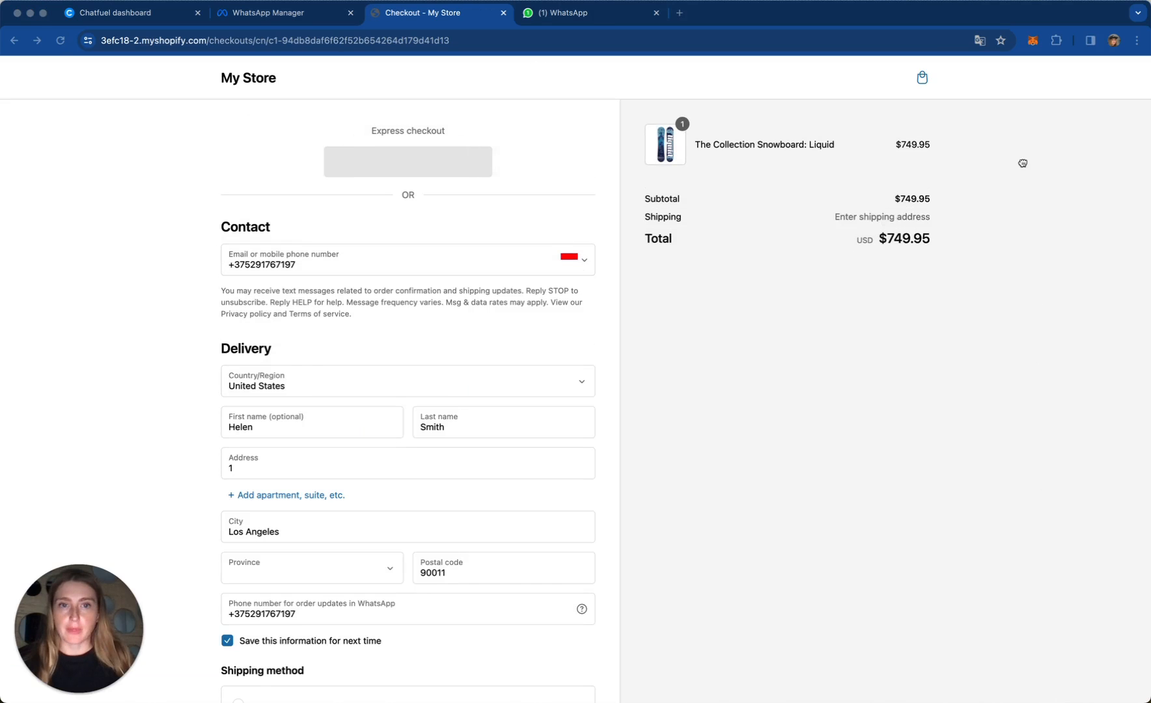
{"action": "scroll", "scroll_direction": "down", "scroll_amount": 3}
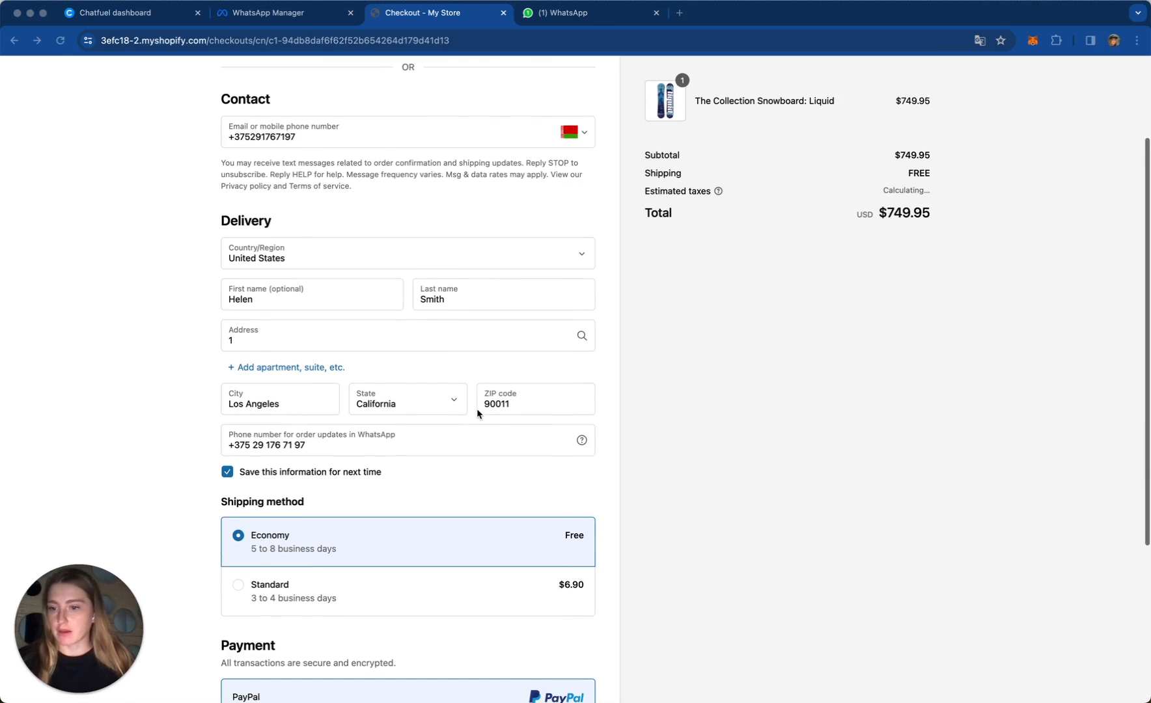
{"action": "scroll", "scroll_direction": "down", "scroll_amount": 3}
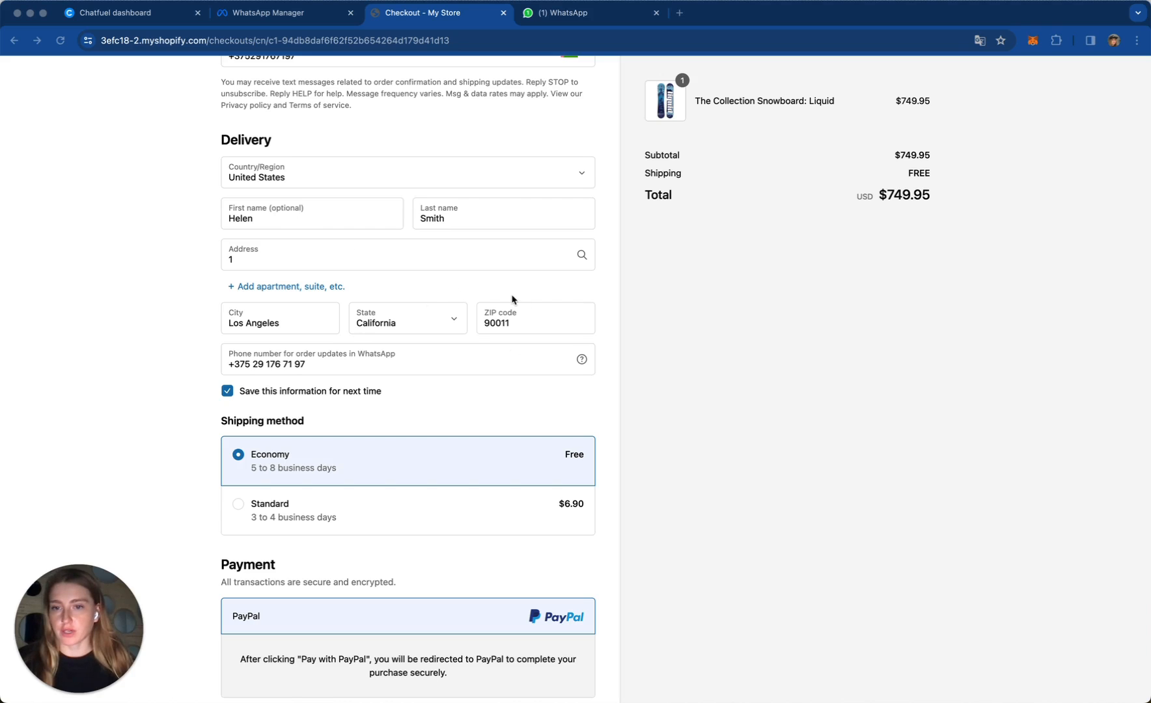
{"action": "scroll", "scroll_direction": "down", "scroll_amount": 3}
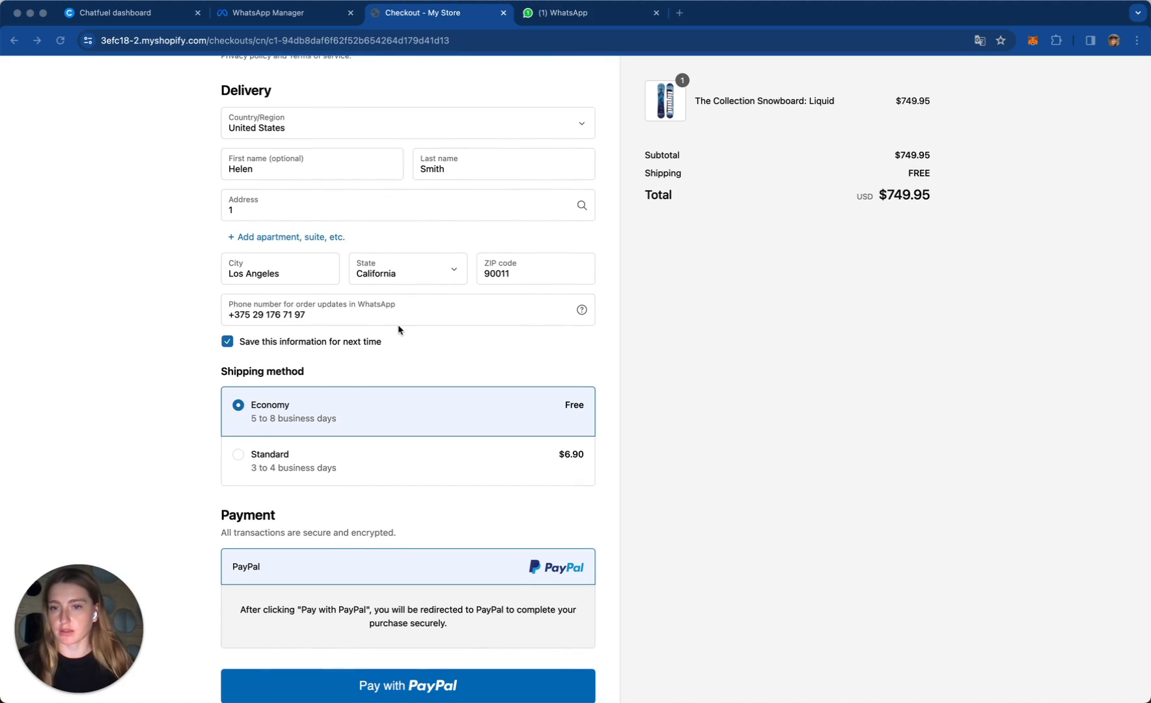
{"action": "scroll", "scroll_direction": "down", "scroll_amount": 3}
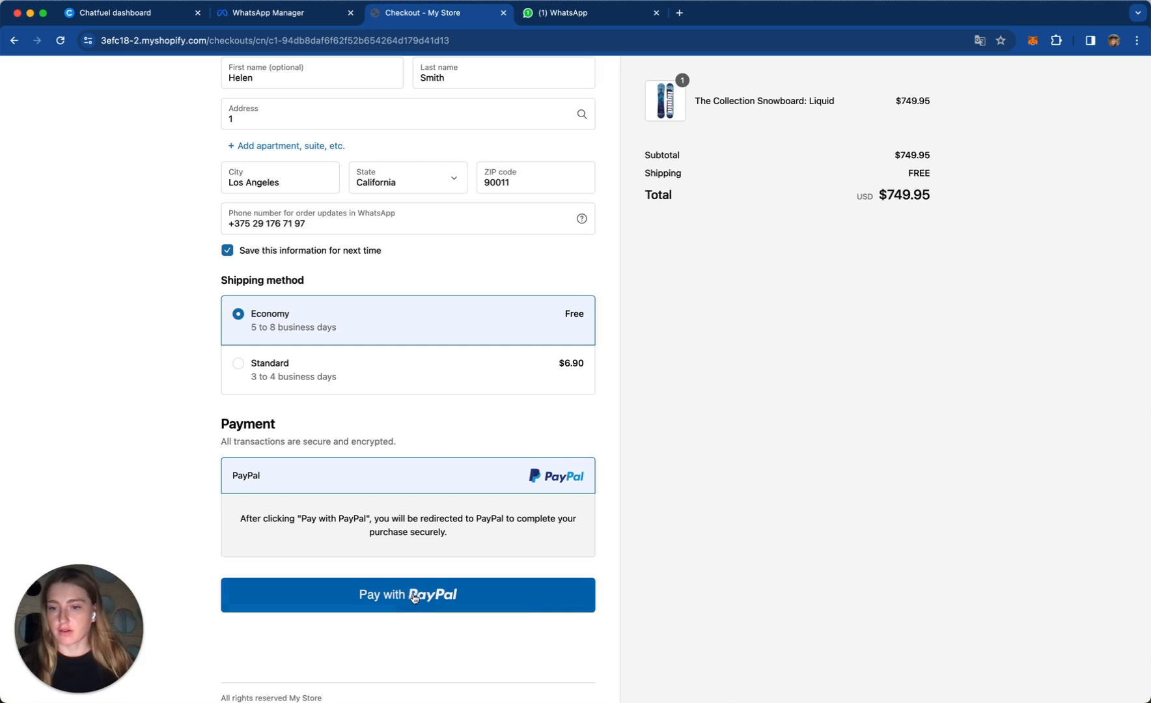
{"action": "left_click", "coordinate": [408, 595]}
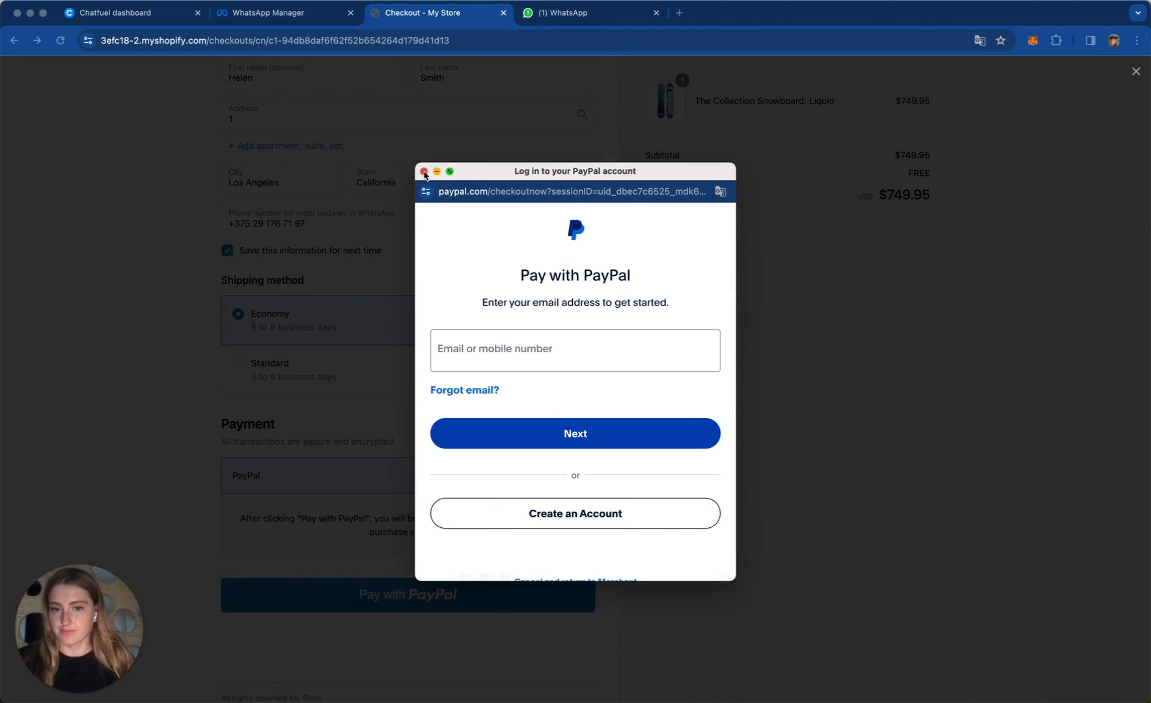
{"action": "left_click", "coordinate": [425, 170]}
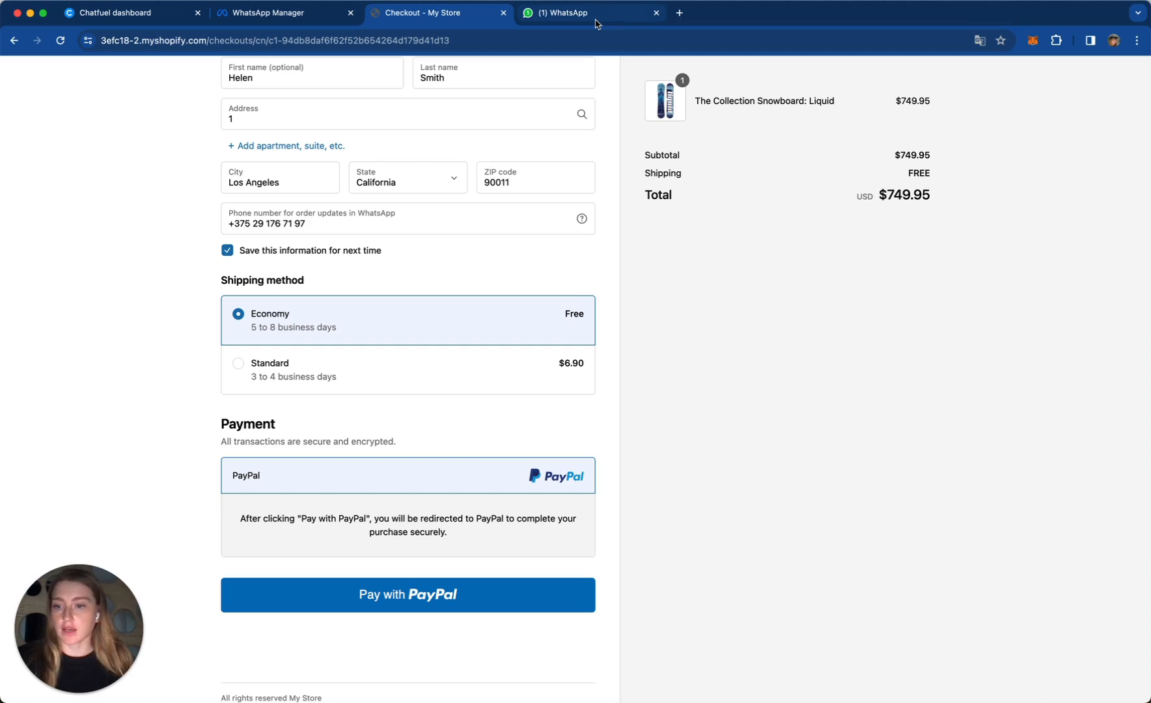
{"action": "mouse_move", "coordinate": [596, 22]}
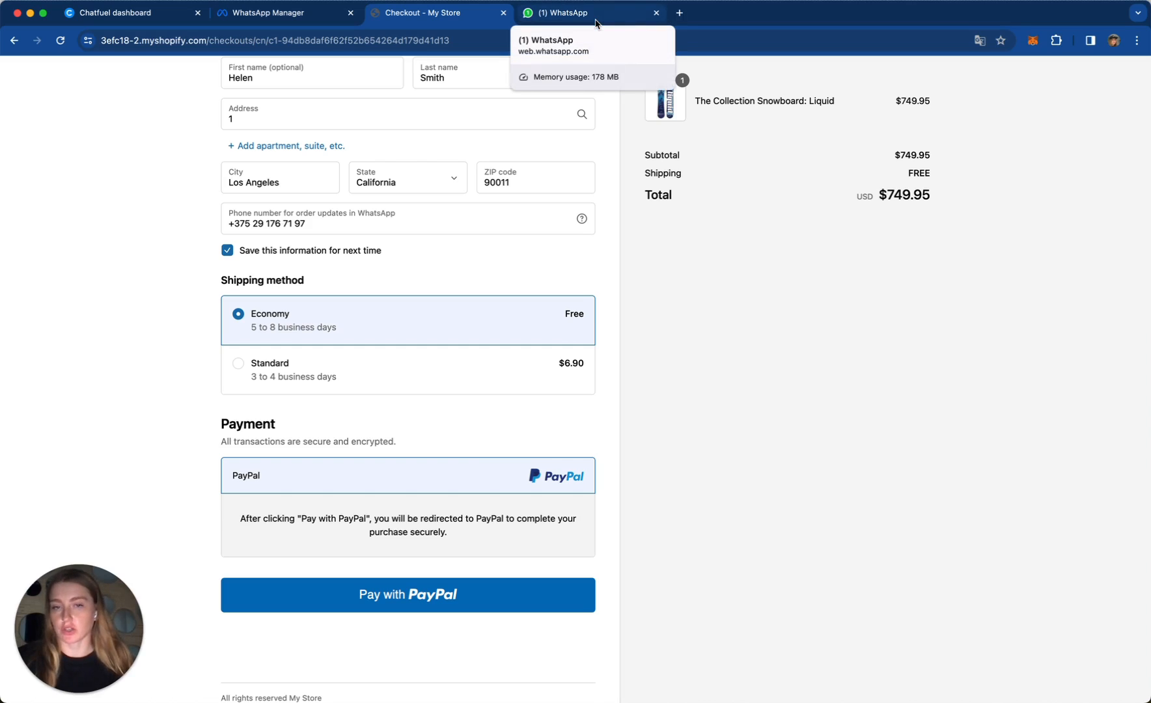
Step: View the Chatfuel chat's new message confirming Helen's order 14294 with delivery details
{"action": "left_click", "coordinate": [585, 12]}
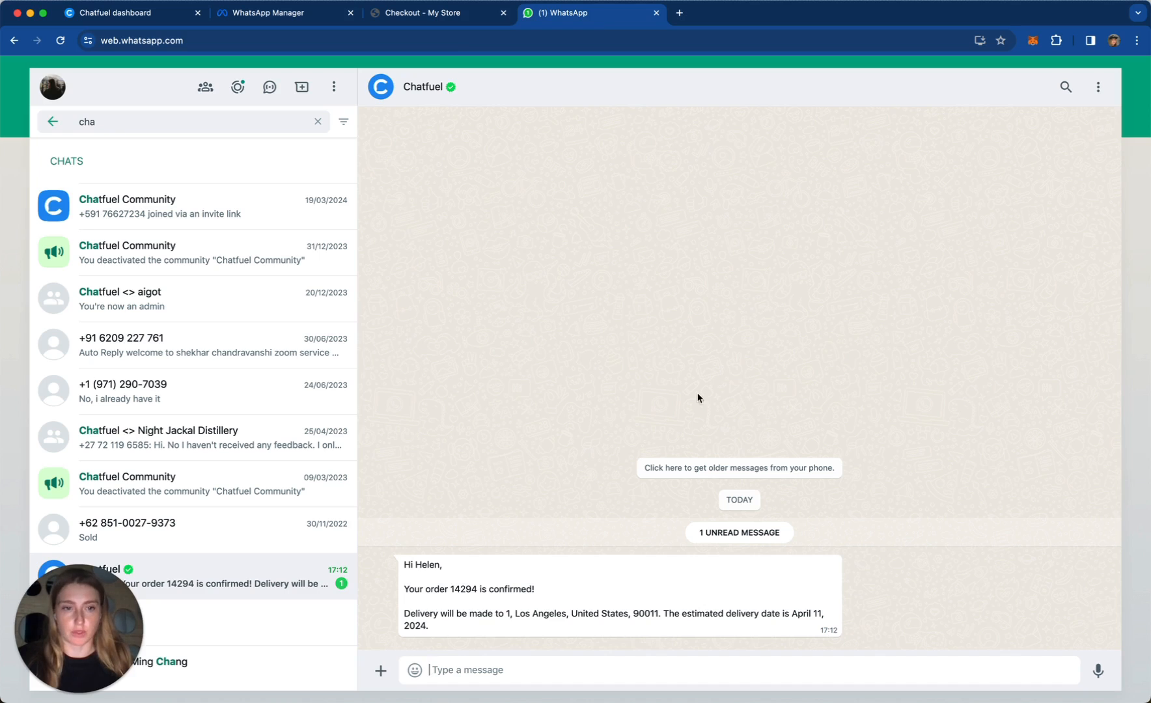
{"action": "mouse_move", "coordinate": [438, 587]}
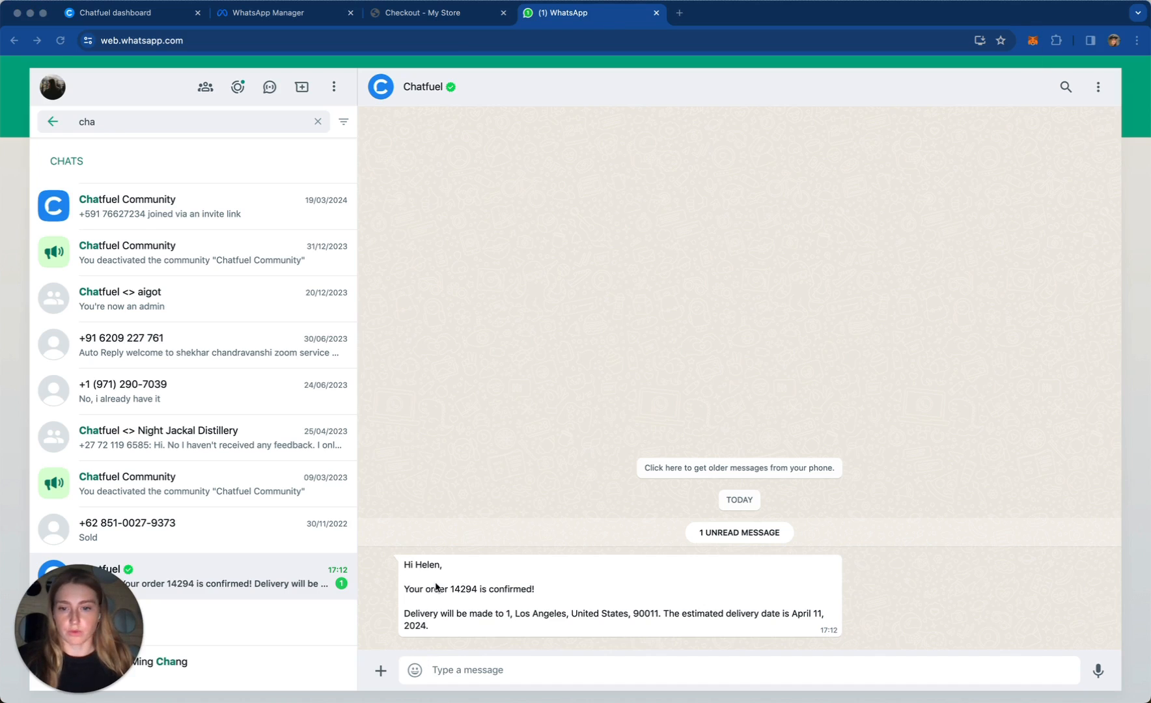
{"action": "mouse_move", "coordinate": [465, 598]}
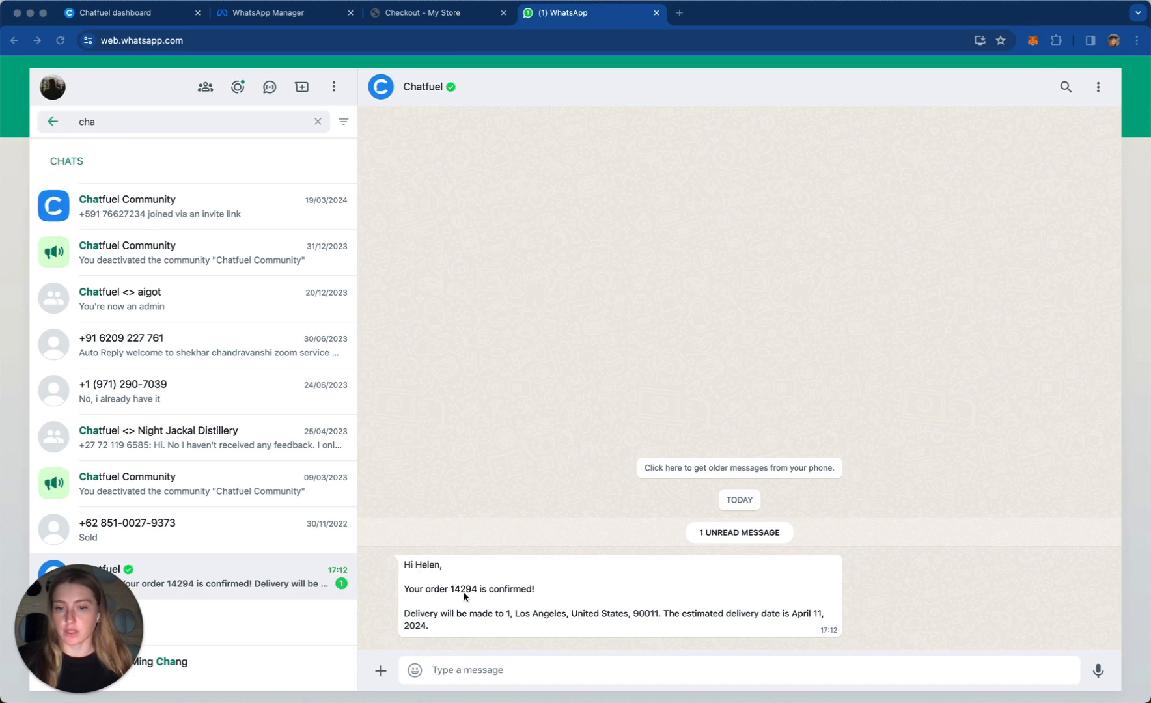
{"action": "mouse_move", "coordinate": [632, 620]}
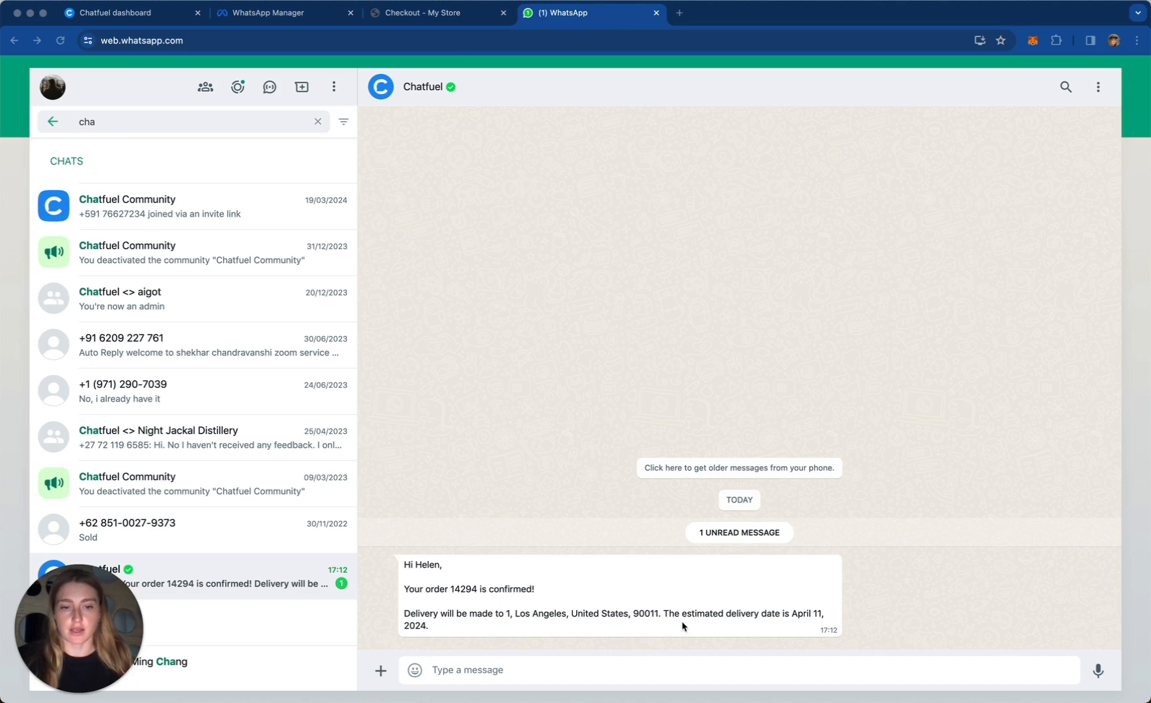
{"action": "mouse_move", "coordinate": [604, 609]}
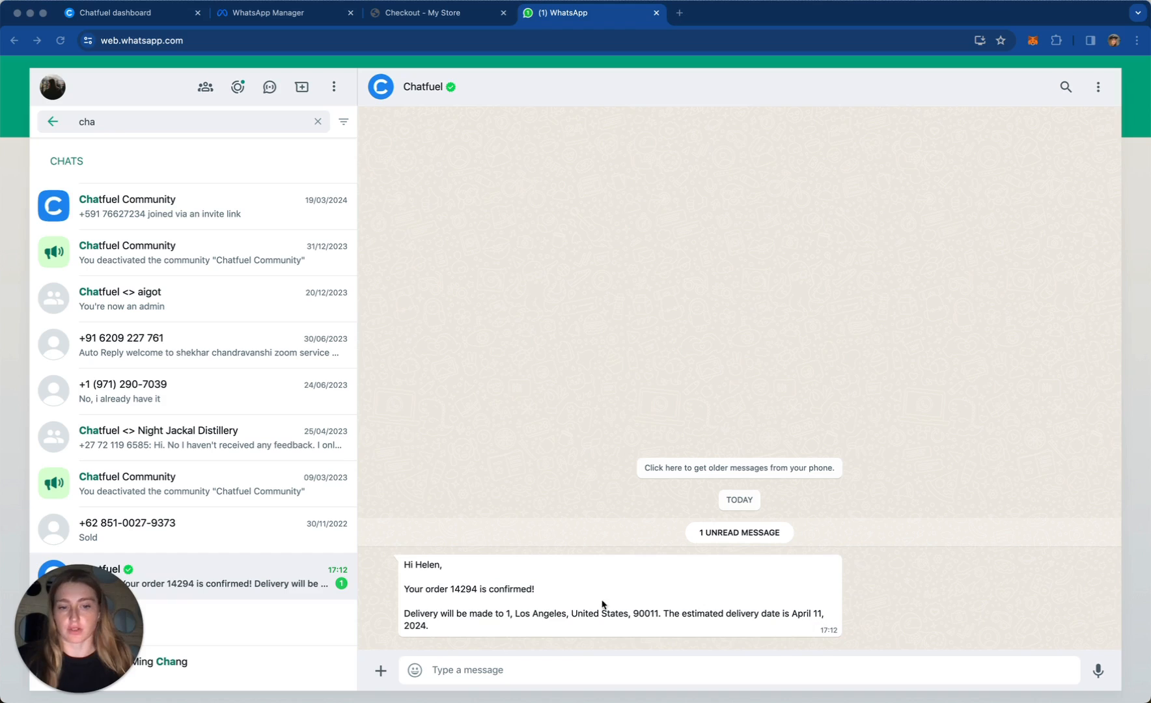
{"action": "mouse_move", "coordinate": [869, 460]}
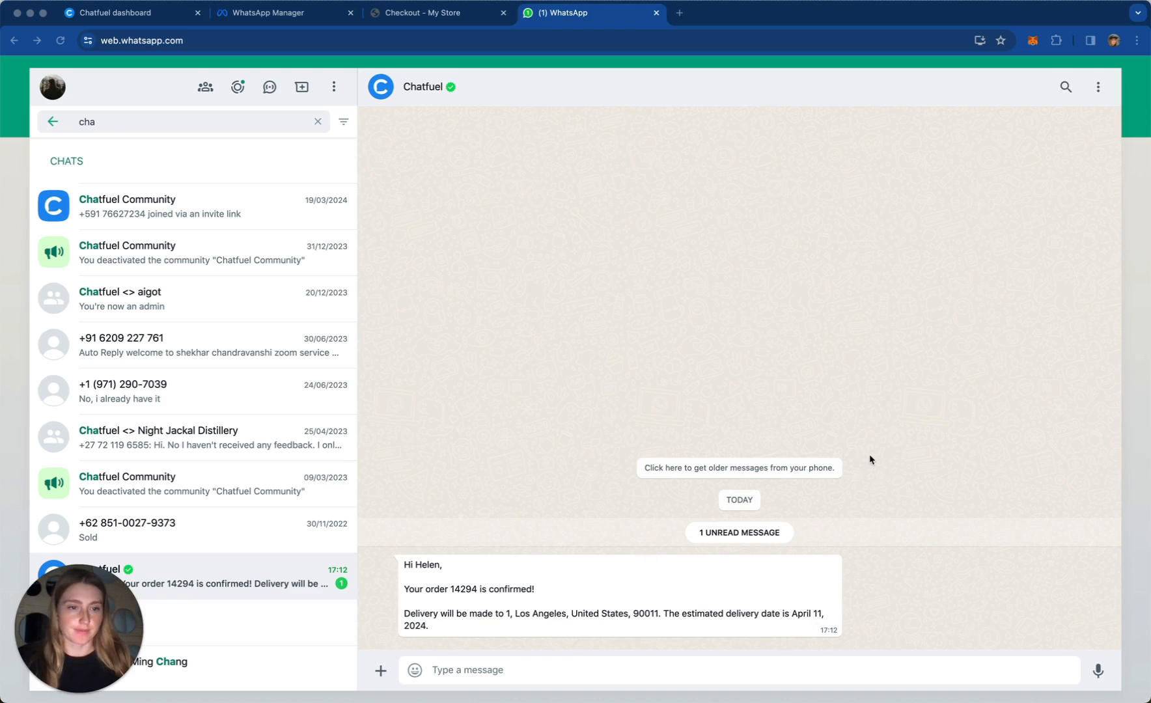
{"action": "mouse_move", "coordinate": [622, 550]}
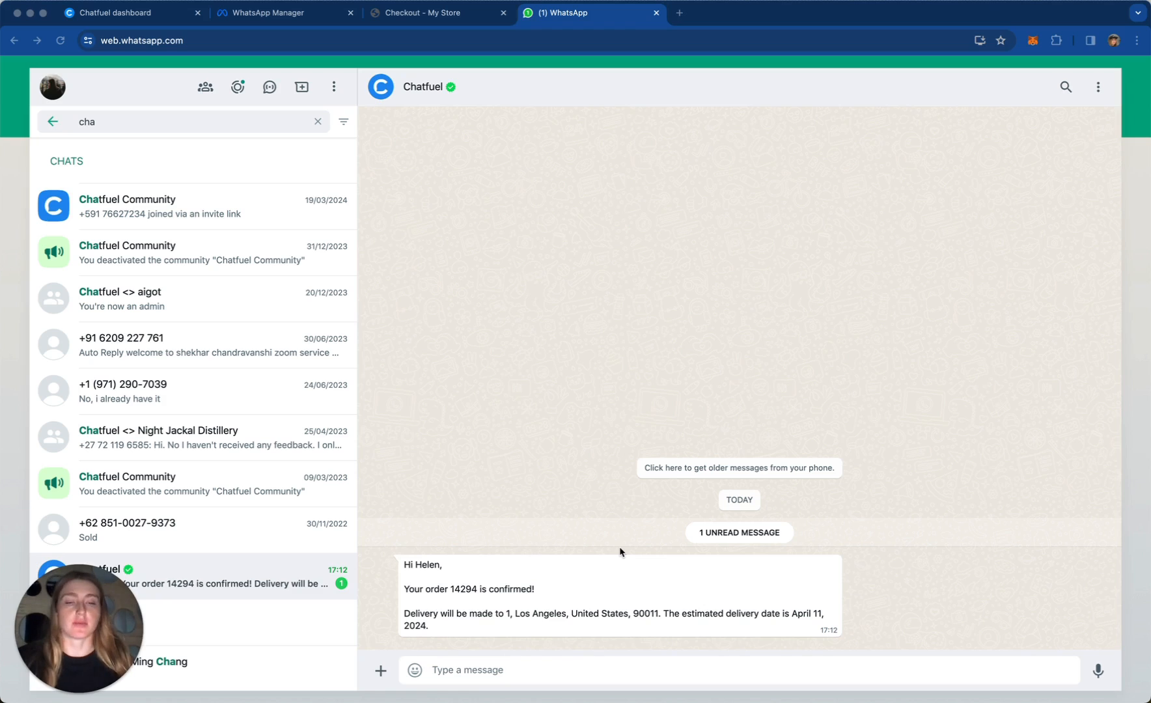
{"action": "mouse_move", "coordinate": [543, 208]}
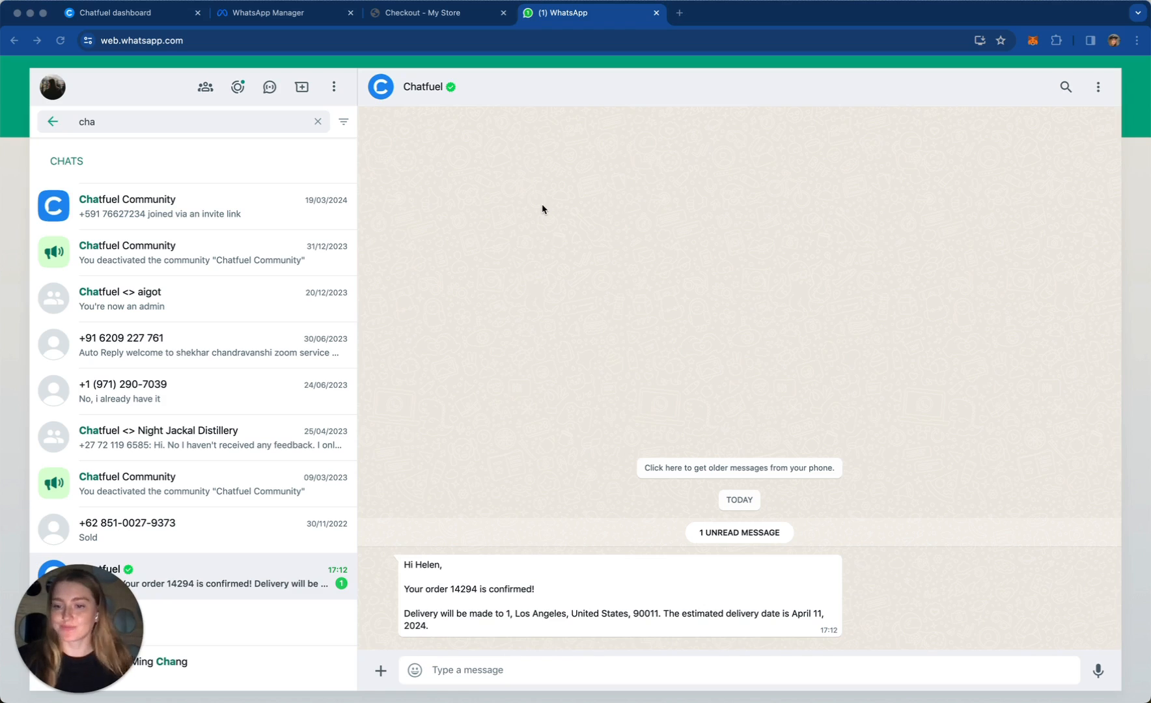